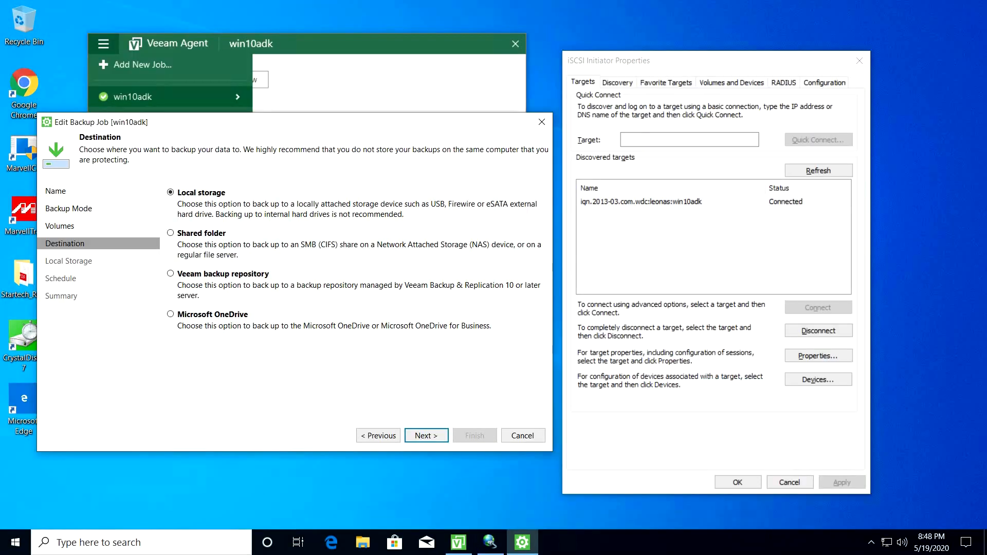
Keep Local storage as the backup destination and enter the address 192.16 for the target.
click(426, 435)
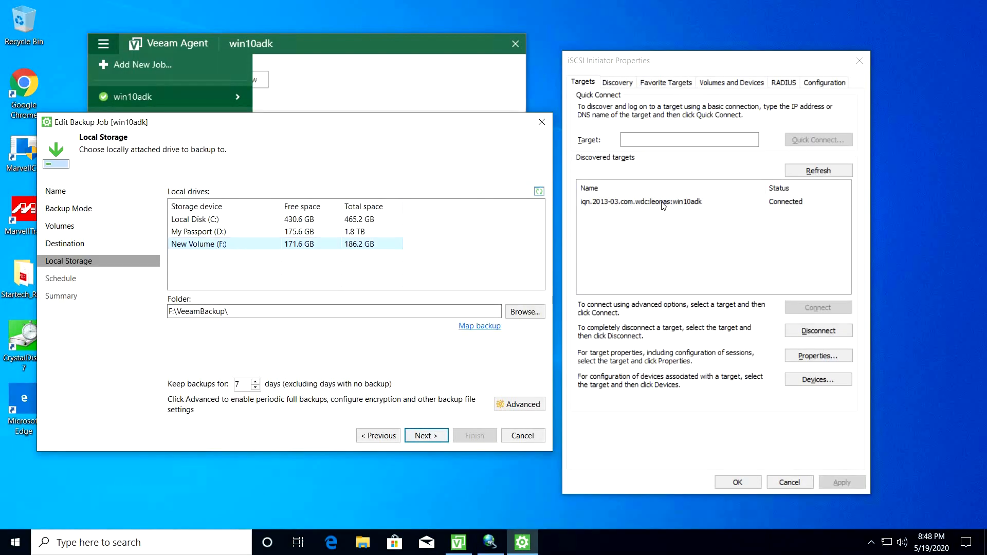
click(425, 436)
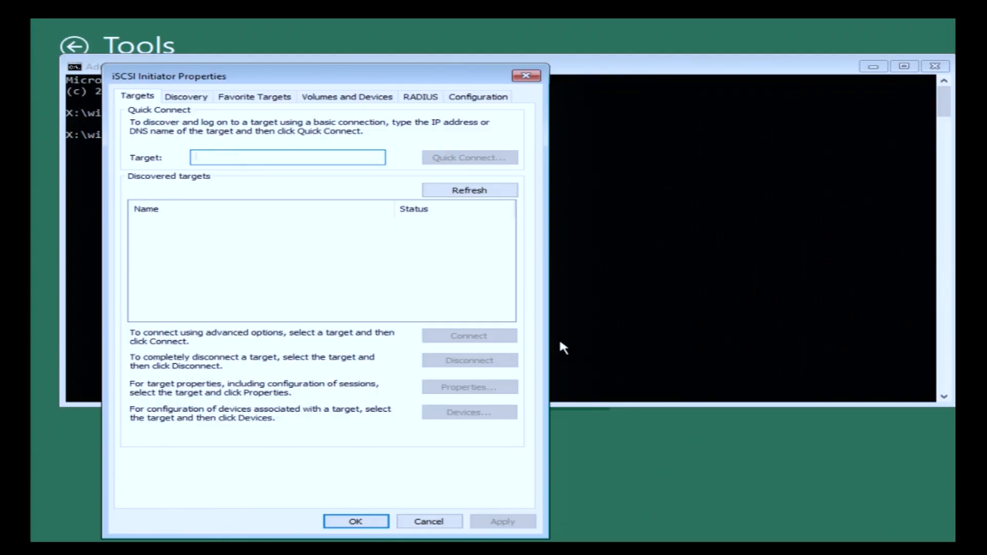
text(192.16)
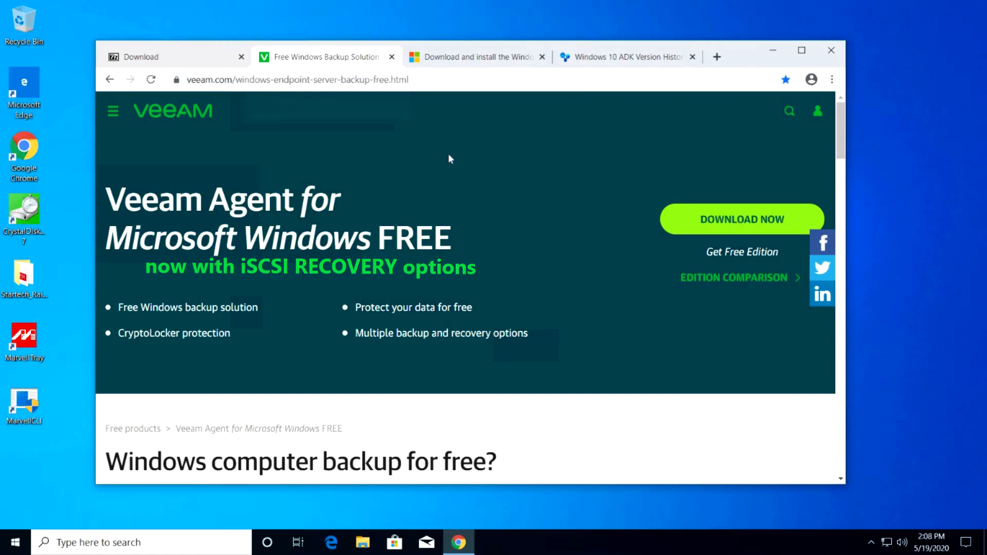
Download the 64-bit 7-Zip 19.00 installer from 7-zip.org and install it to the default folder.
click(141, 56)
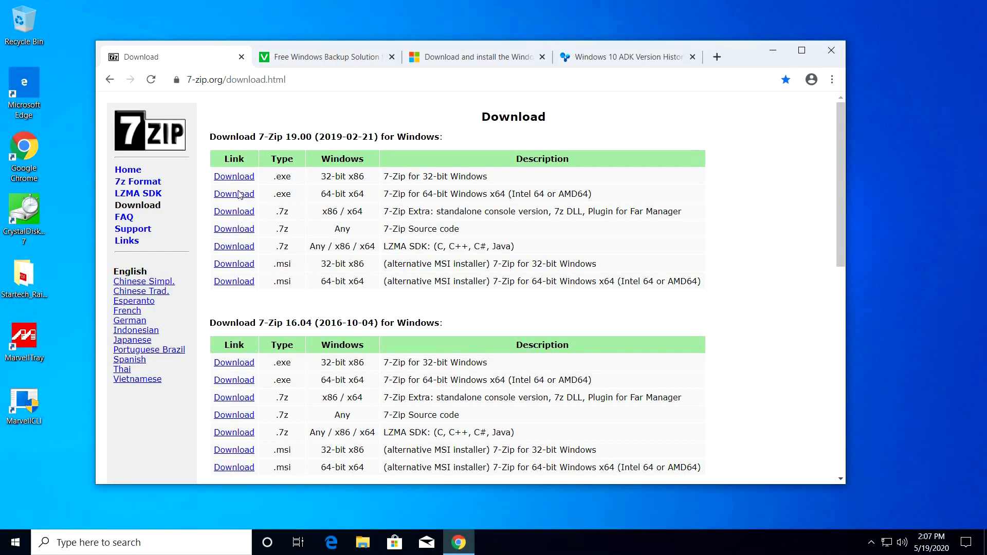
click(233, 194)
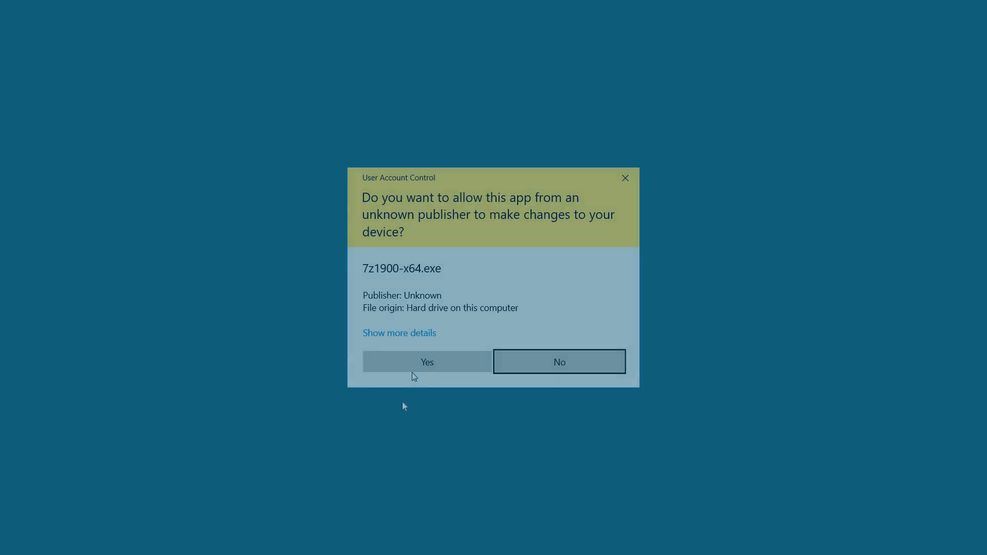
click(426, 361)
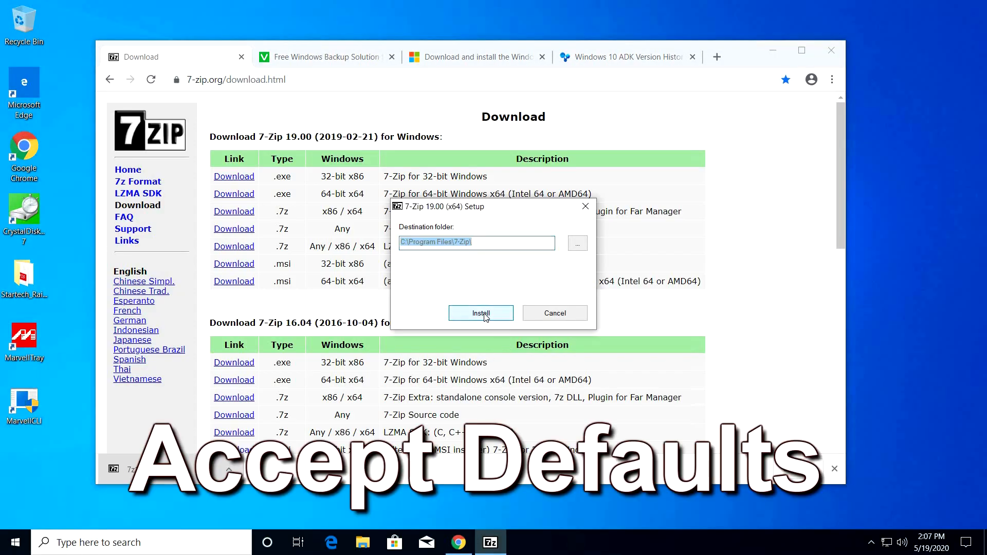
click(480, 313)
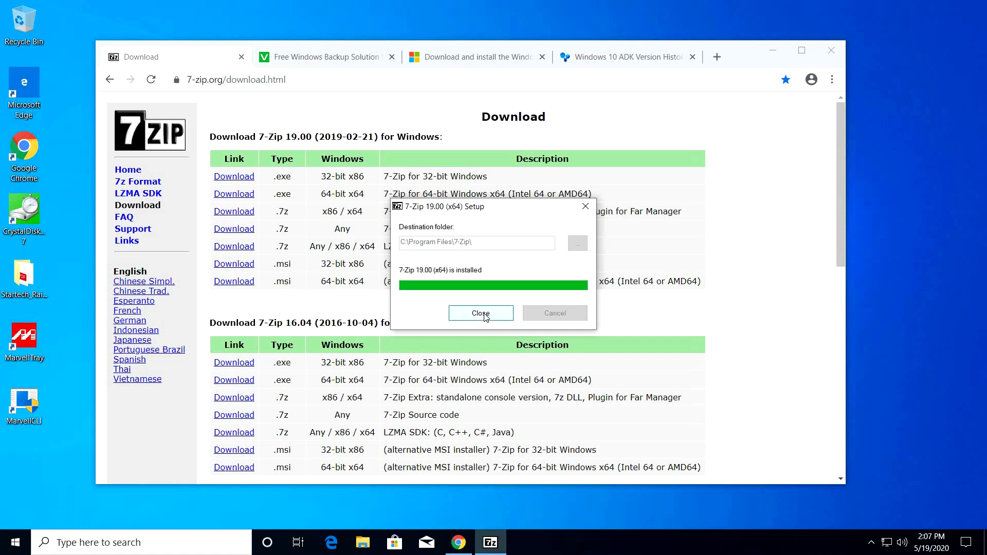
click(480, 313)
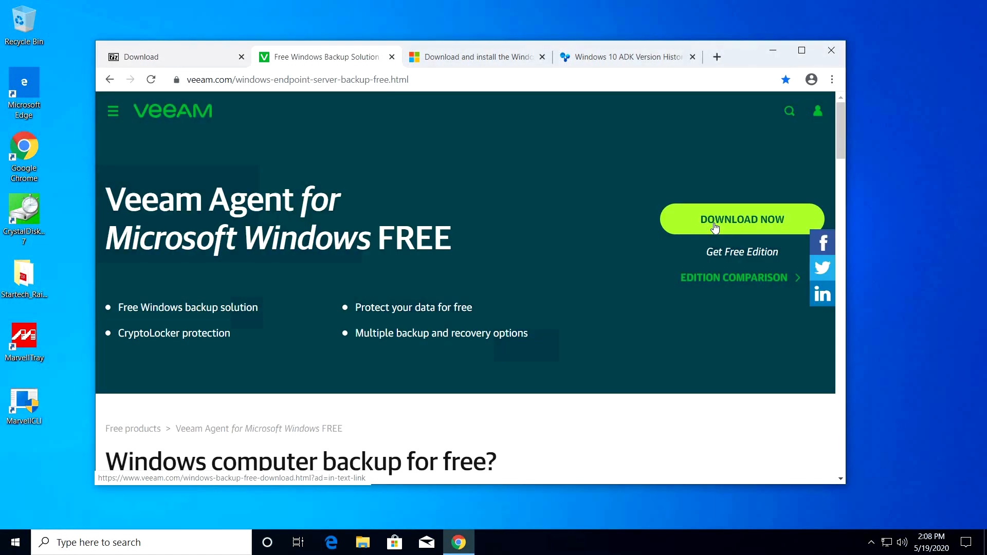
mouse_move(368, 543)
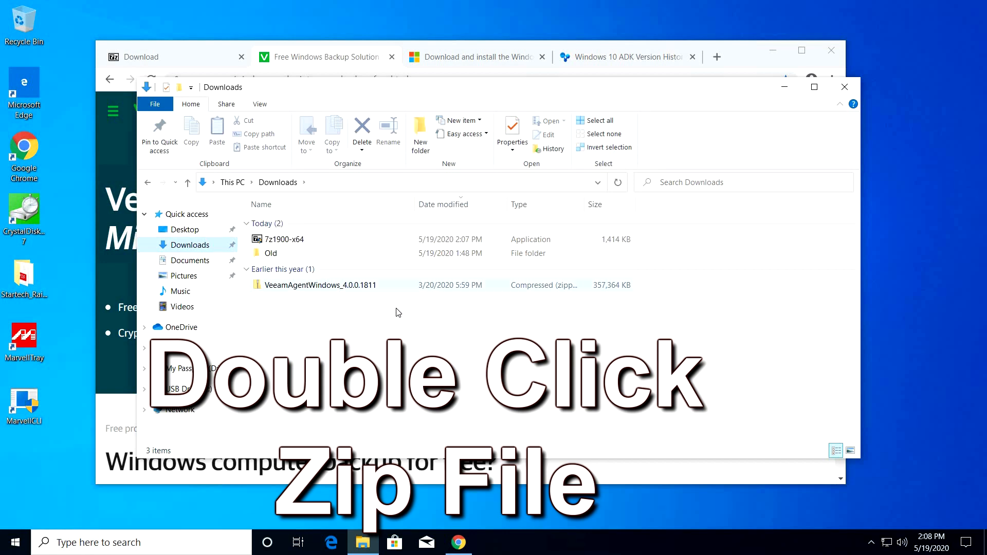
Run the installer from the VeeamAgentWindows_4.0.0.1811 zip with licenses accepted.
double_click(319, 284)
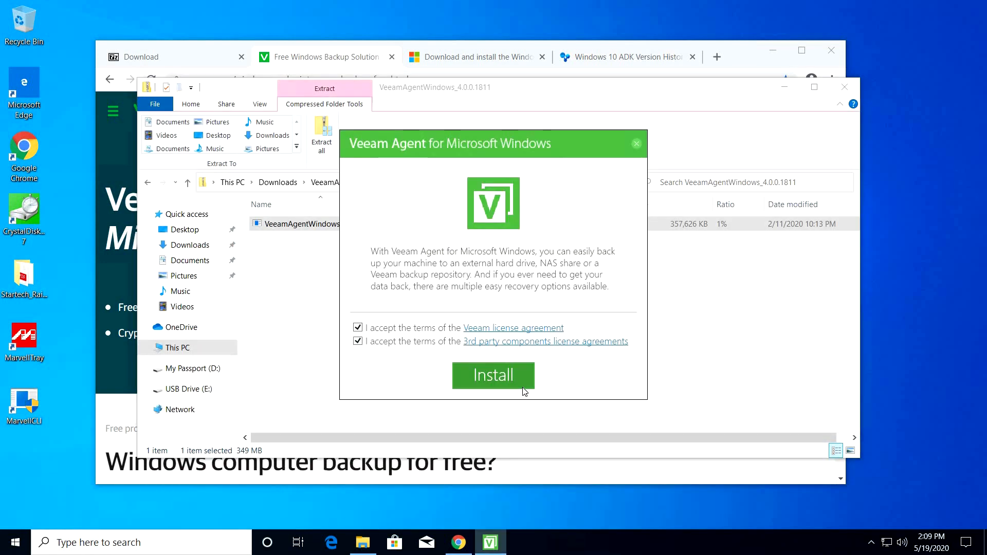
click(493, 375)
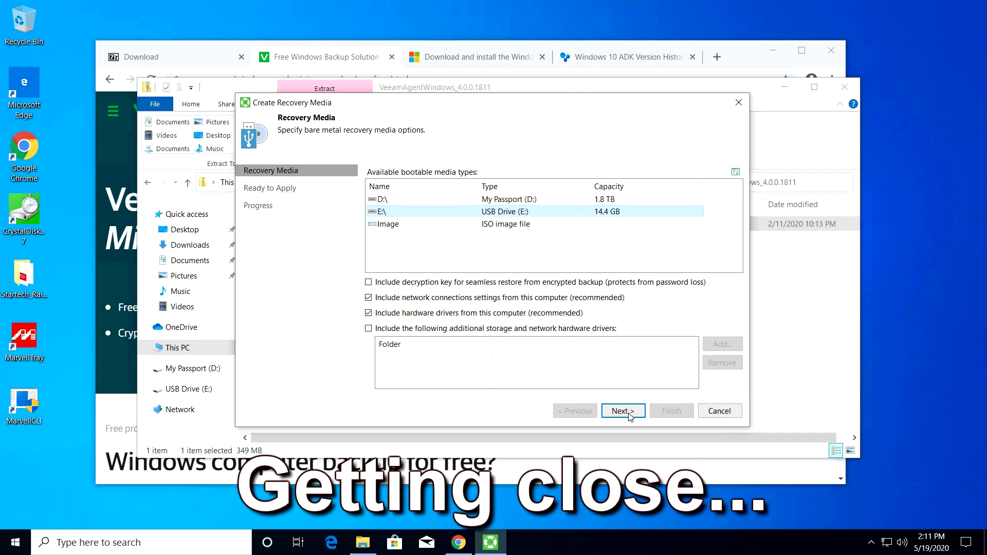
Create recovery media on USB Drive (E:), agreeing to format it, and finish the wizard.
click(622, 410)
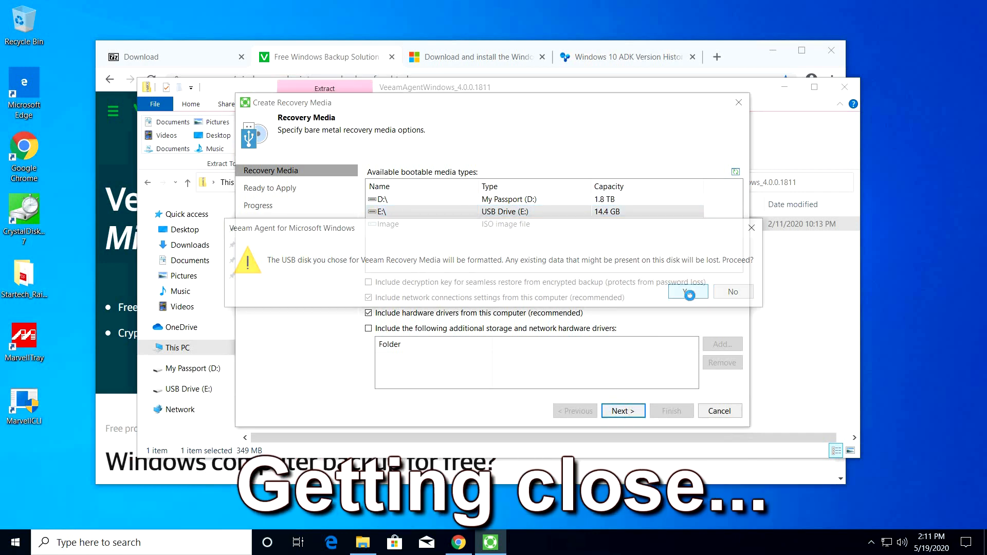
click(686, 291)
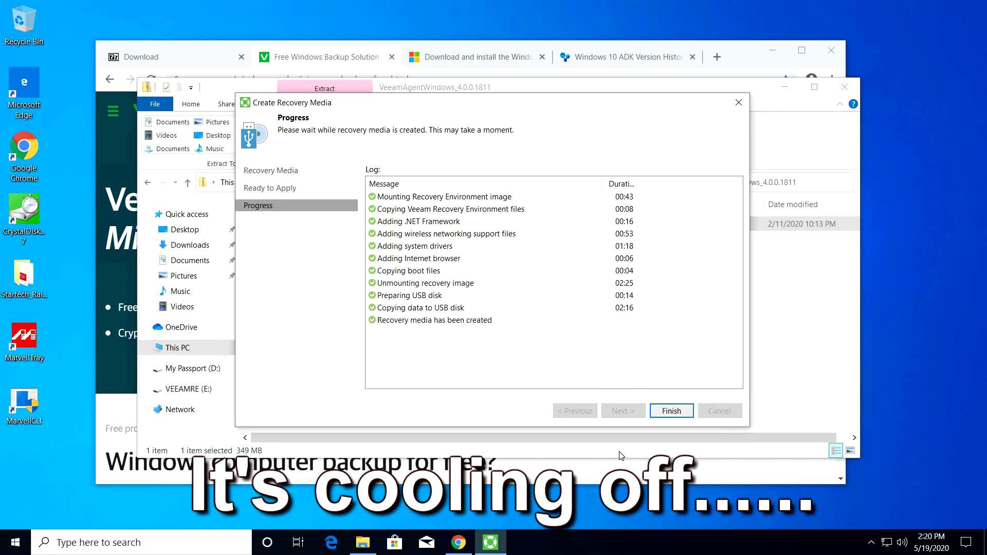
click(670, 410)
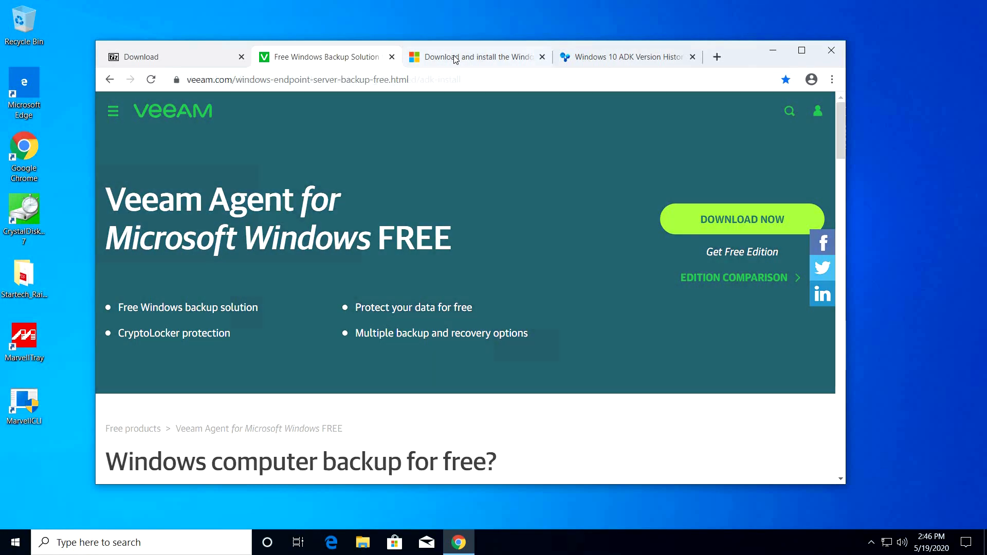
Browse the Windows ADK article's Other ADK downloads table down to Windows 7.
click(475, 57)
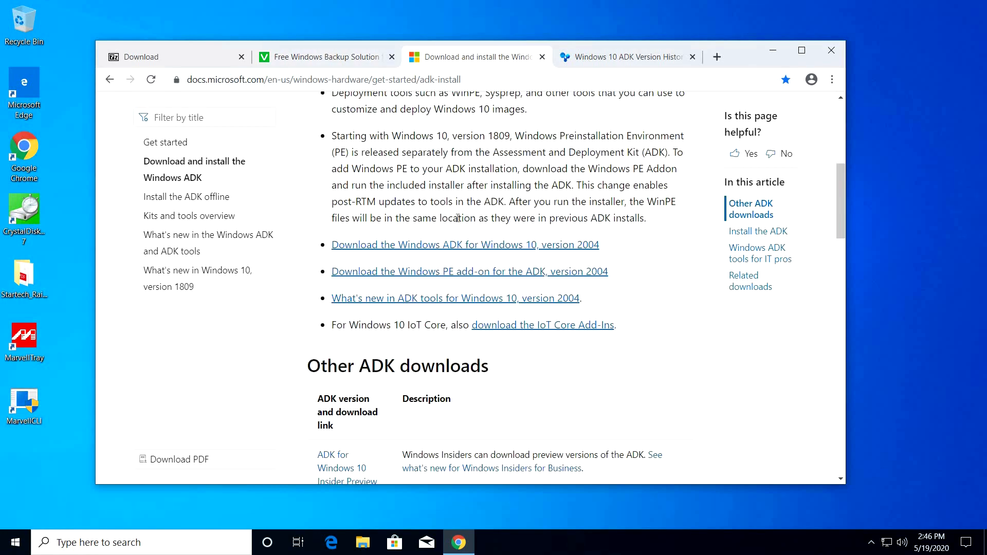
scroll(down, 3)
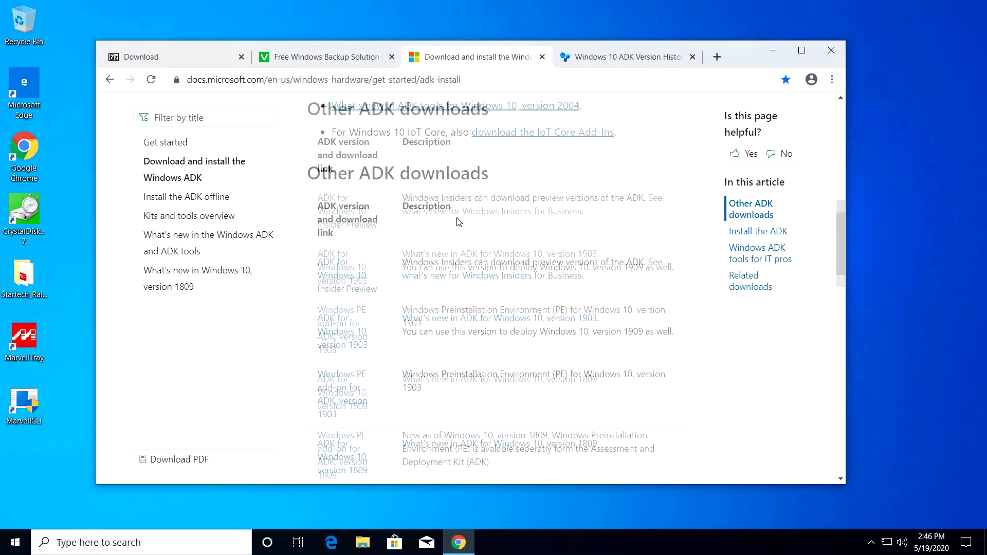
scroll(down, 3)
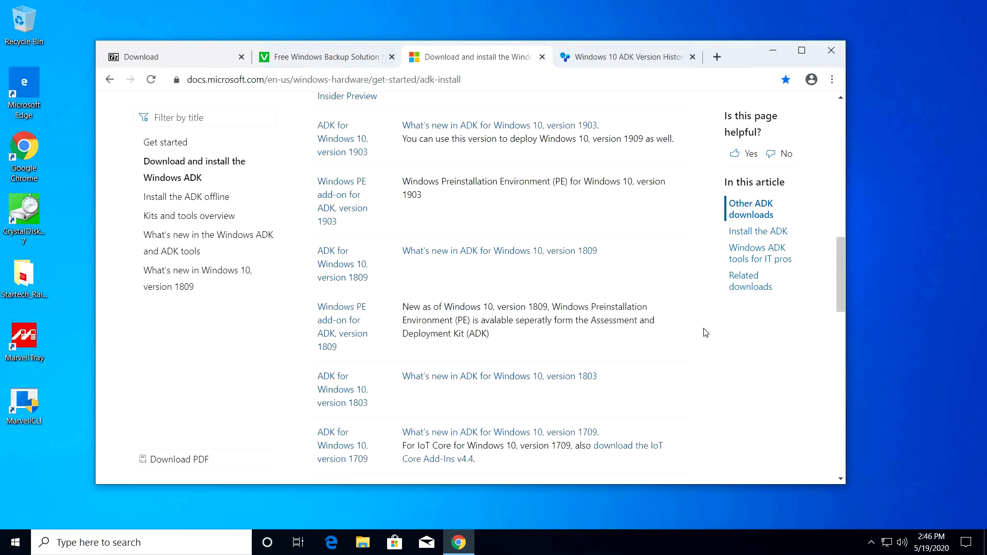
scroll(down, 3)
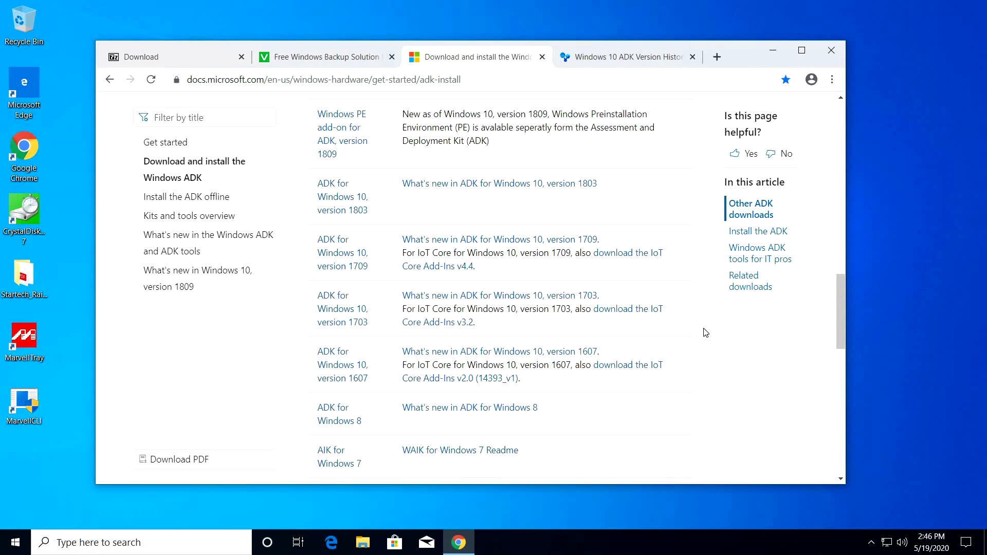
scroll(up, 3)
text(c)
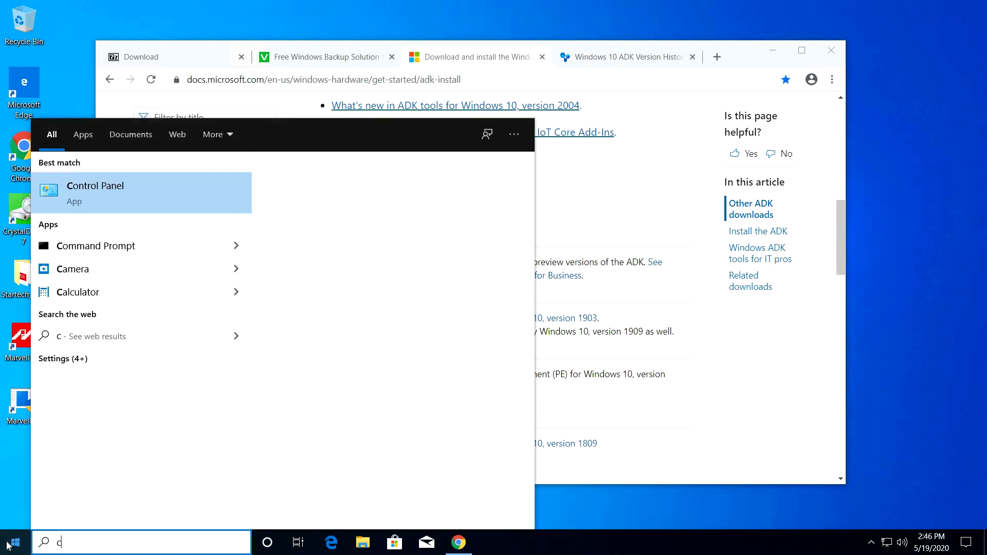
Start Command Prompt as administrator from the Windows search for cmd.
text(md)
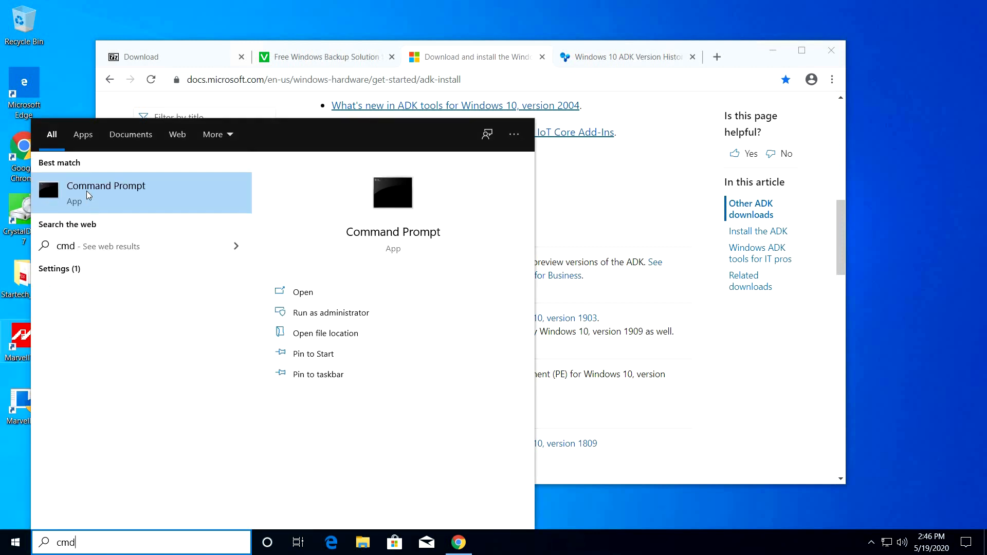
right_click(106, 189)
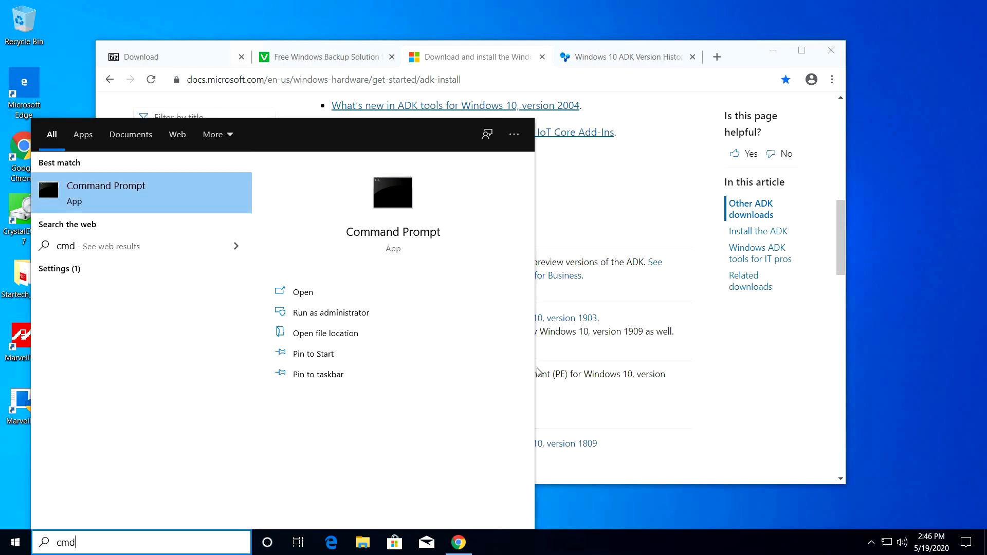
click(330, 313)
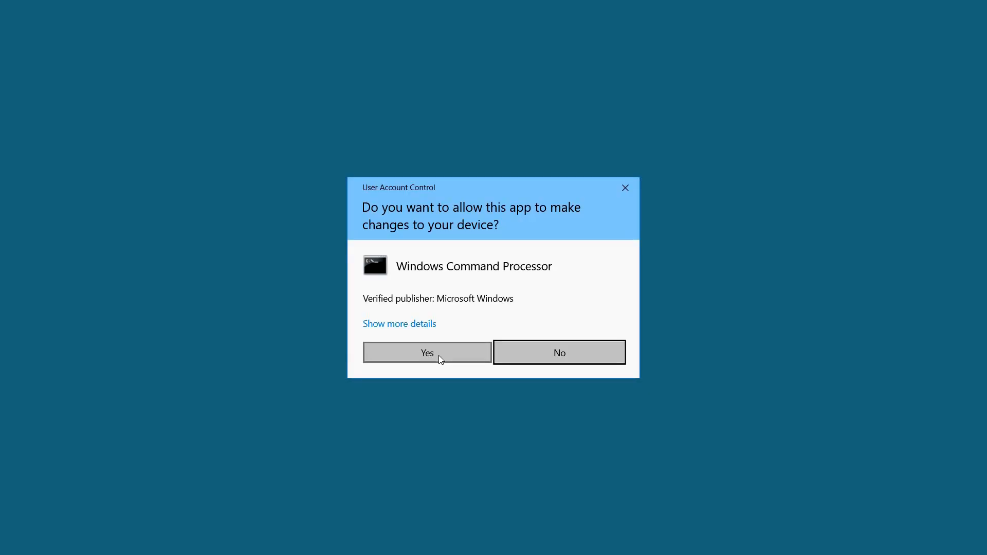
click(426, 352)
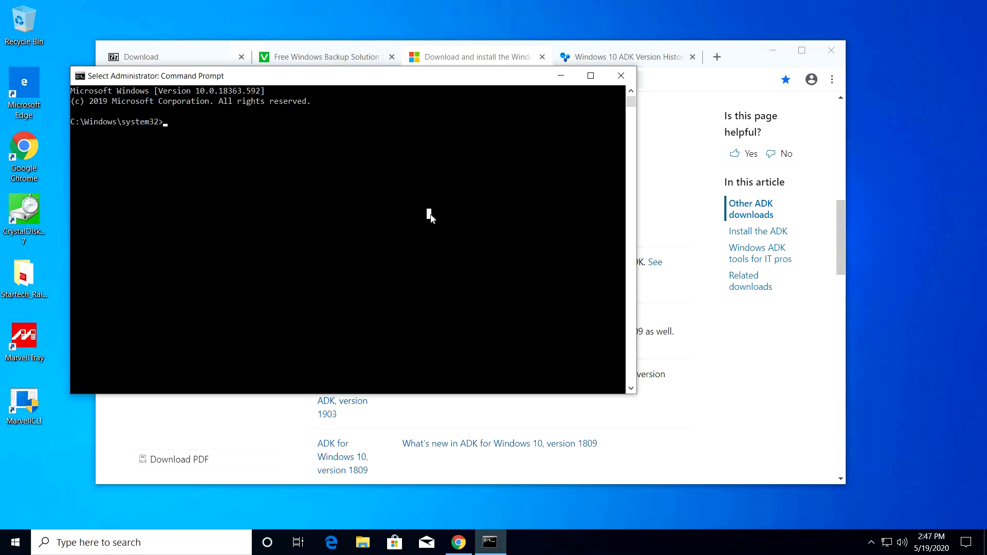
Show DISM's help with dism /? and bring up File Explorer on Local Disk (C:).
text(dism /?)
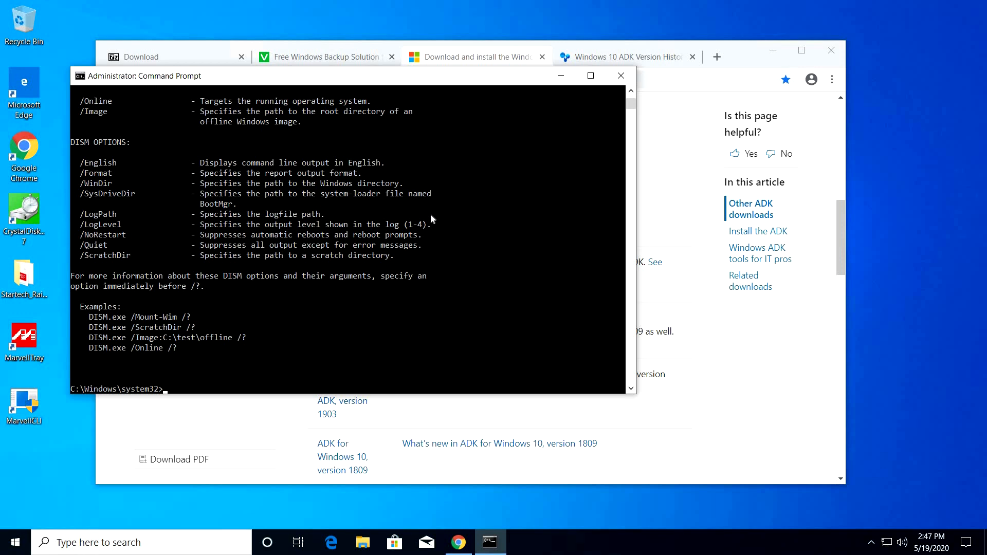
click(361, 542)
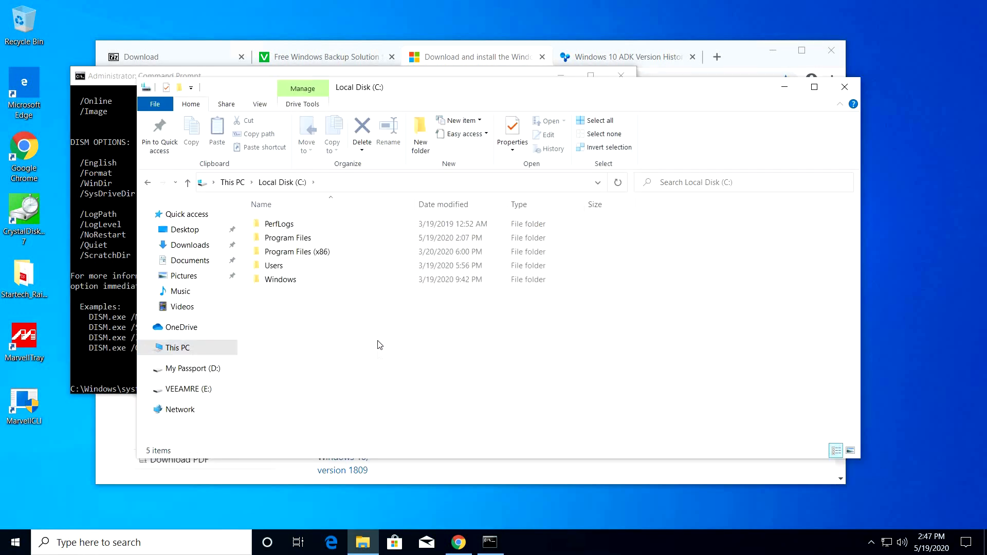
Copy boot.wim from VEEAMRE (E:)\sources into C:\WorkArea.
click(420, 133)
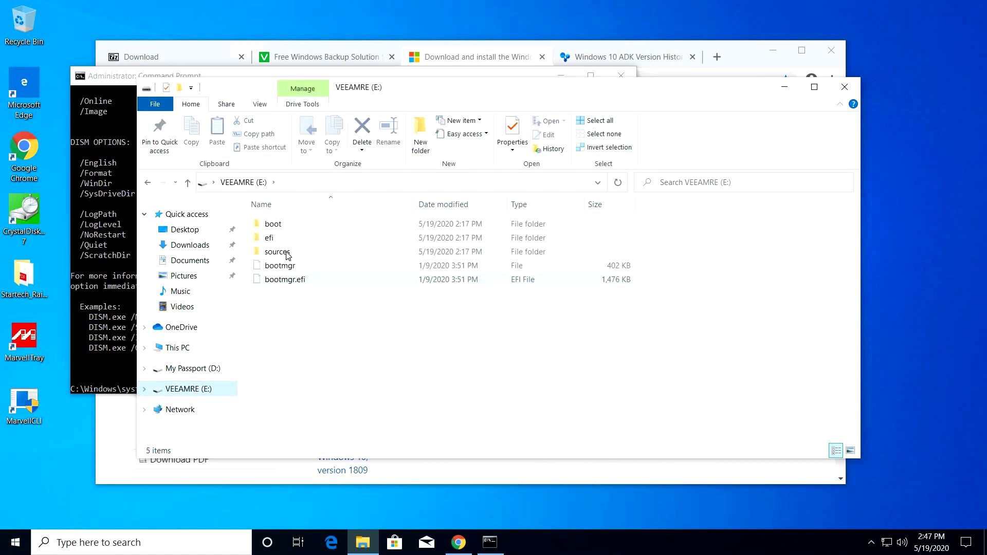
right_click(280, 224)
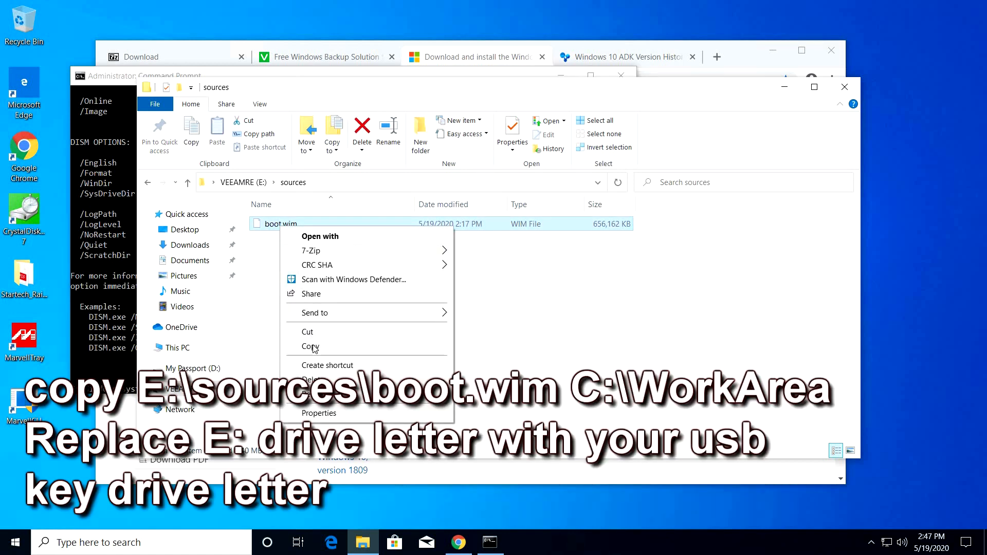
click(178, 347)
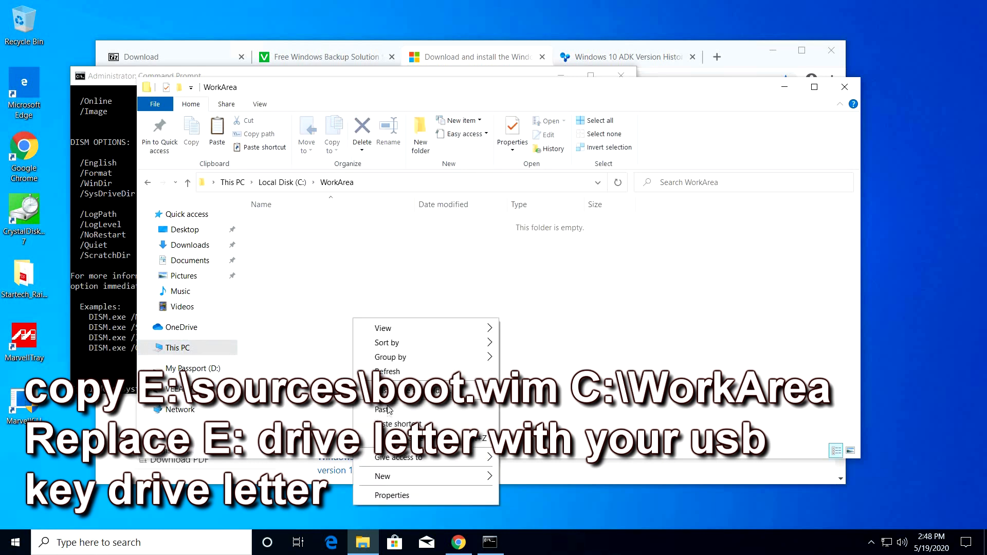
click(382, 409)
text(dism)
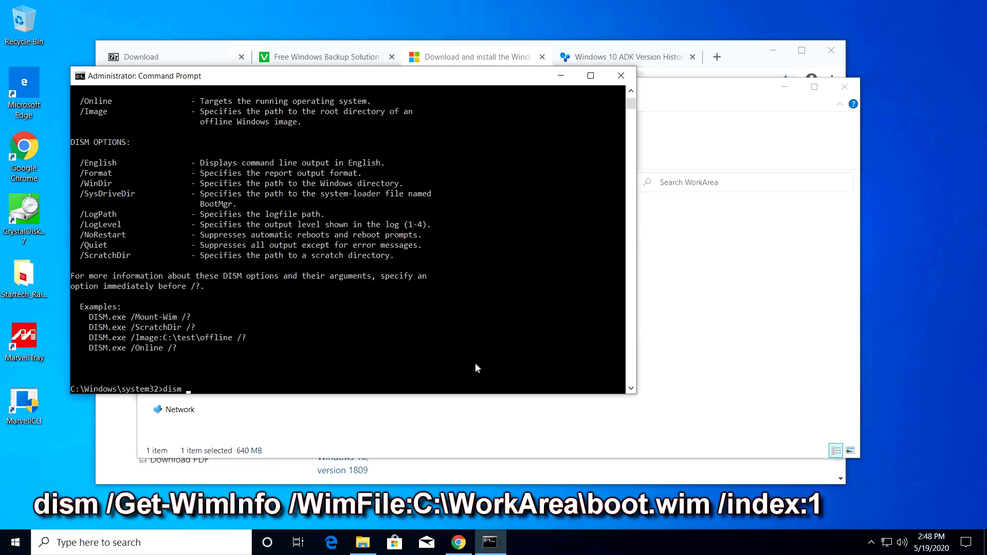
Run dism /Get-WimInfo on C:\WorkArea\boot.wim index 1 and select build number 18362.
text(/Get-)
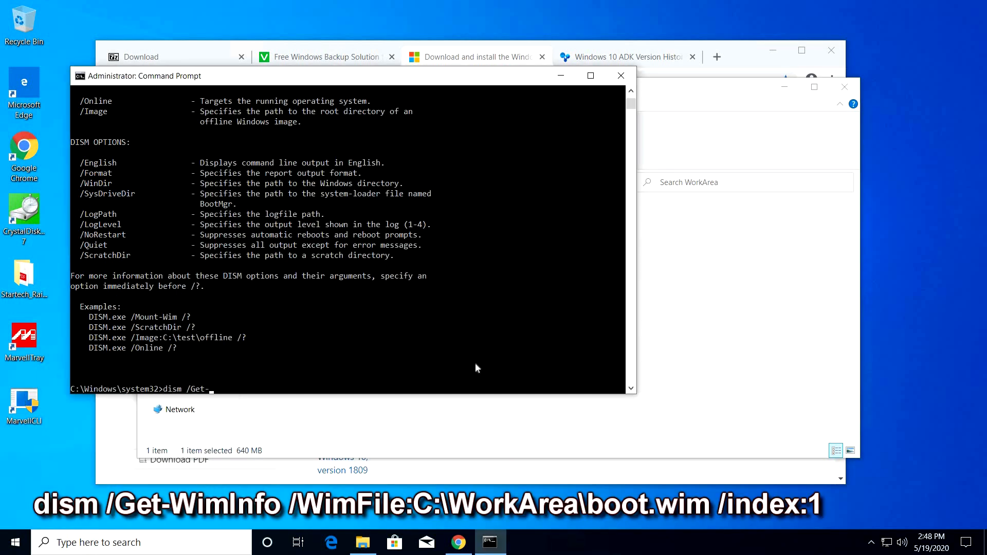
text(WimInfo /WimFile:C:\WorkArea\boot.wim /)
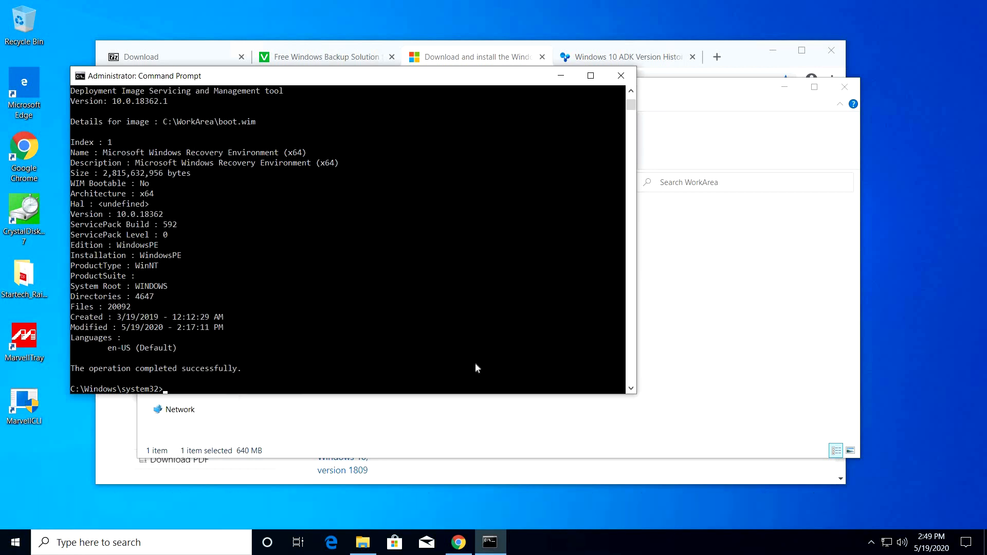
mouse_move(160, 222)
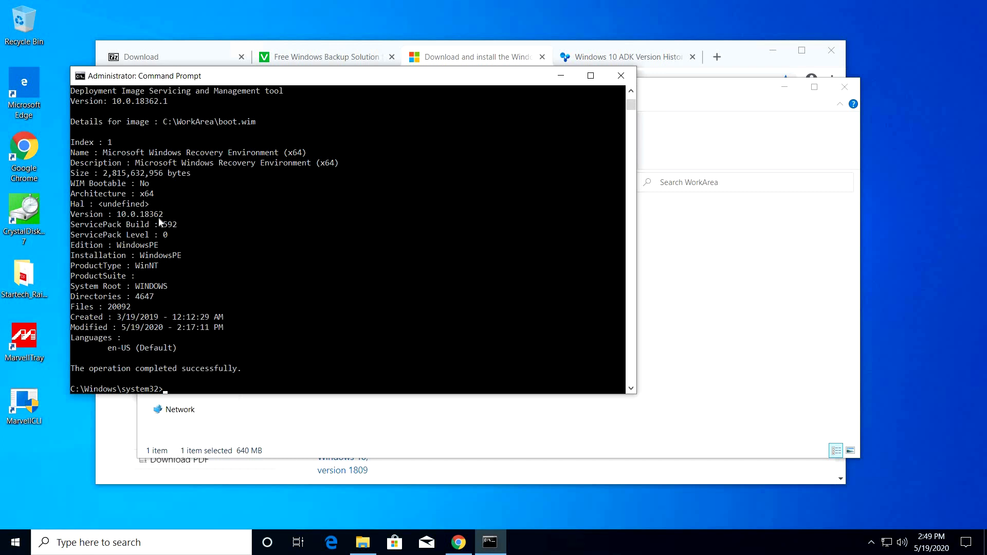
double_click(157, 214)
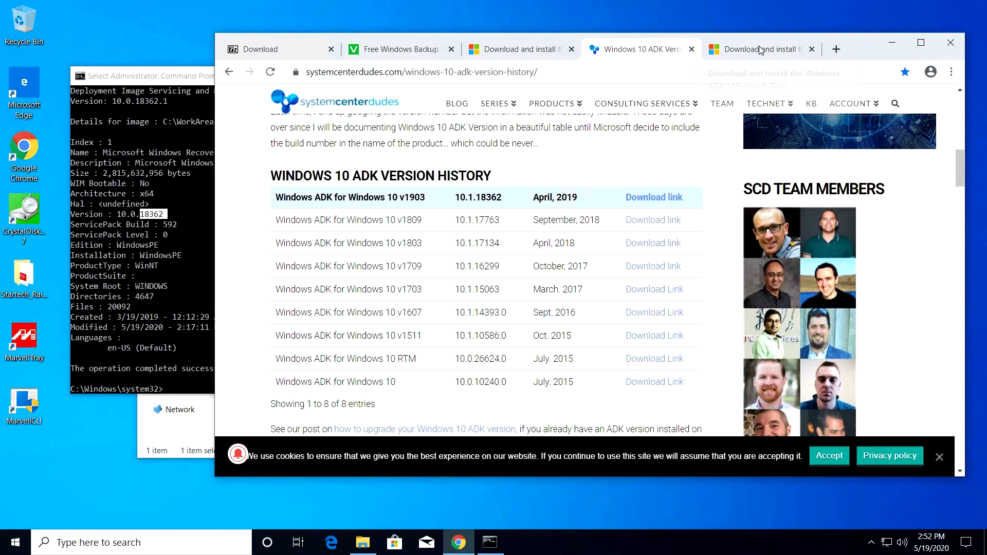
mouse_move(760, 49)
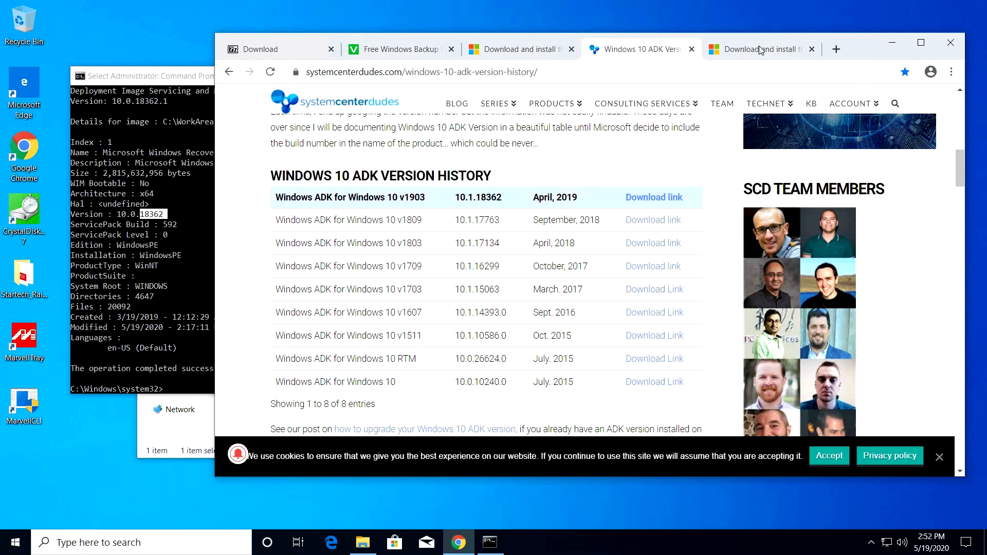
mouse_move(759, 50)
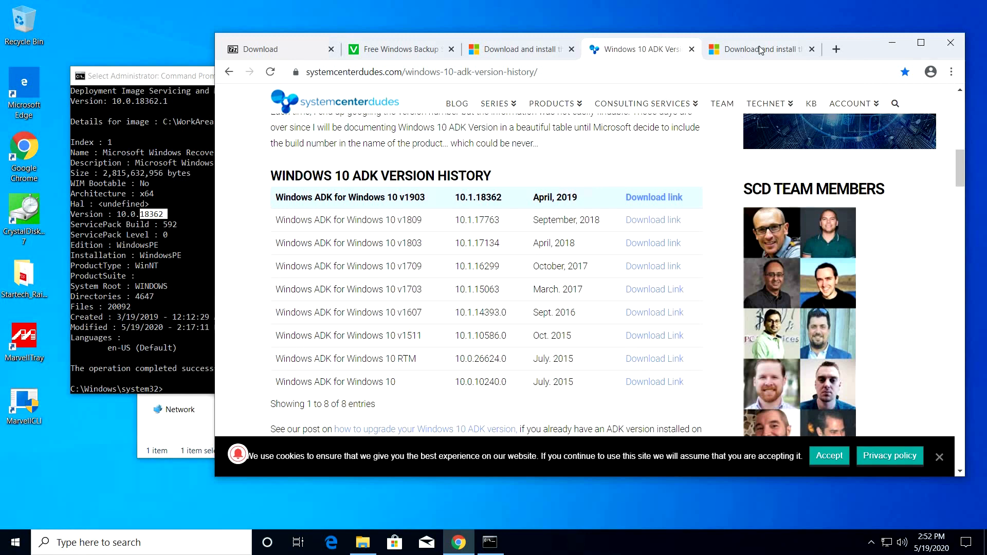
mouse_move(758, 50)
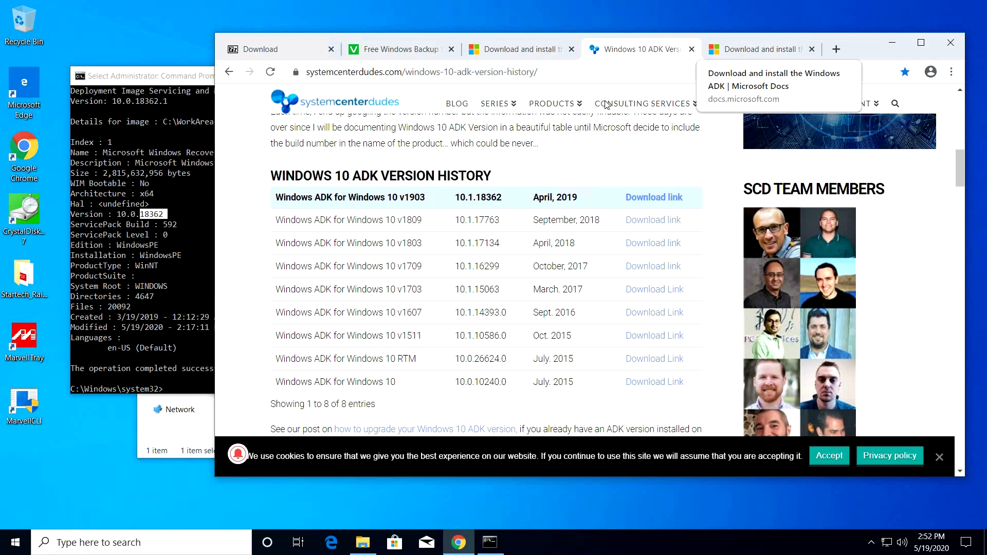
mouse_move(761, 49)
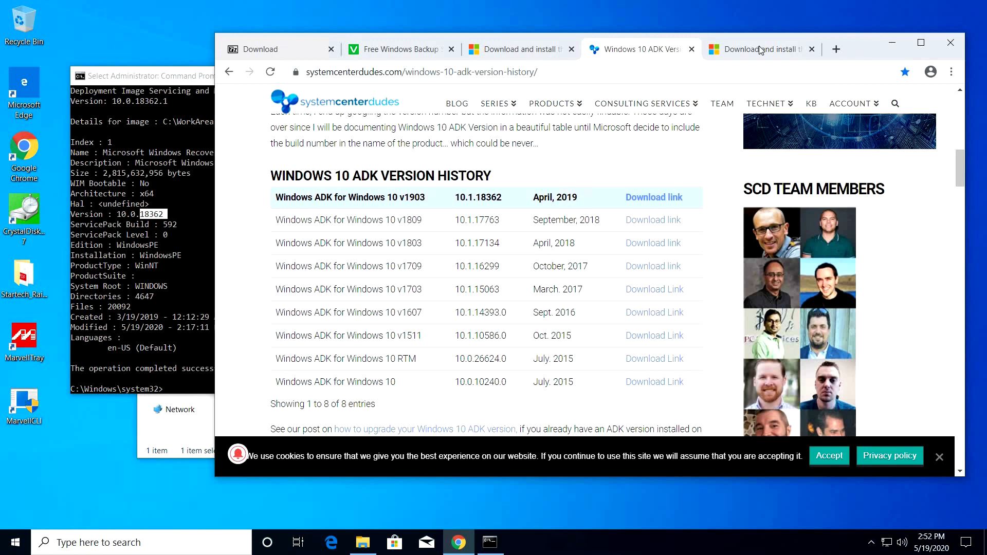
mouse_move(759, 49)
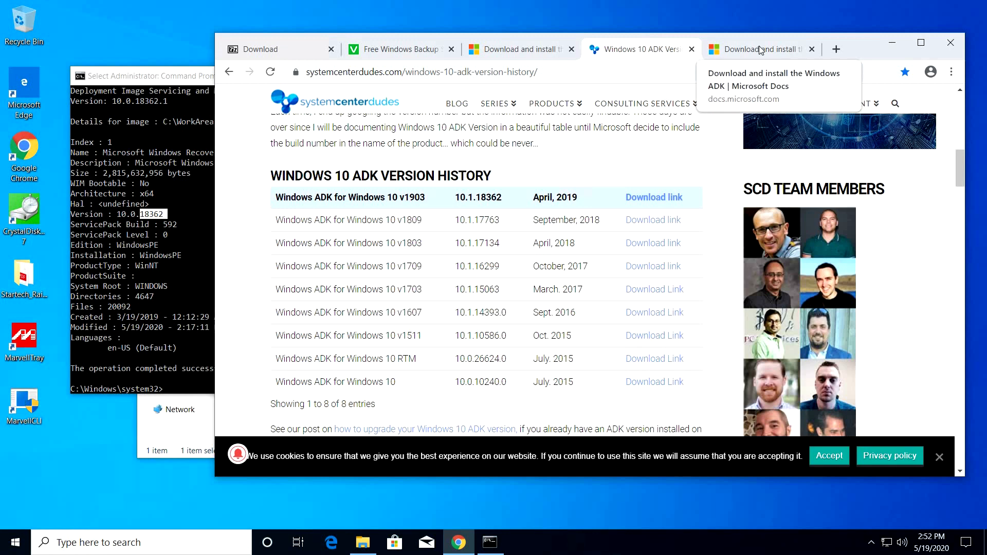
mouse_move(745, 61)
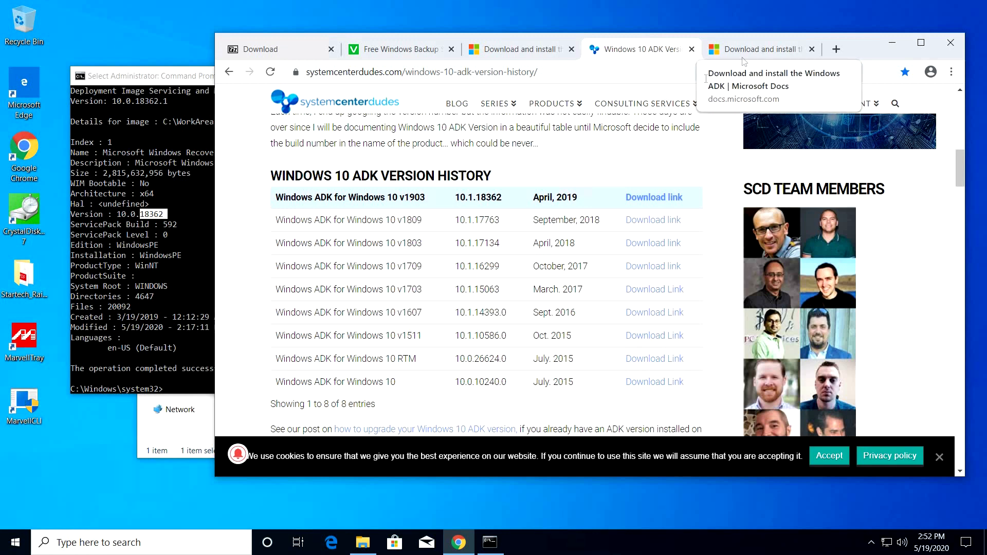
mouse_move(761, 49)
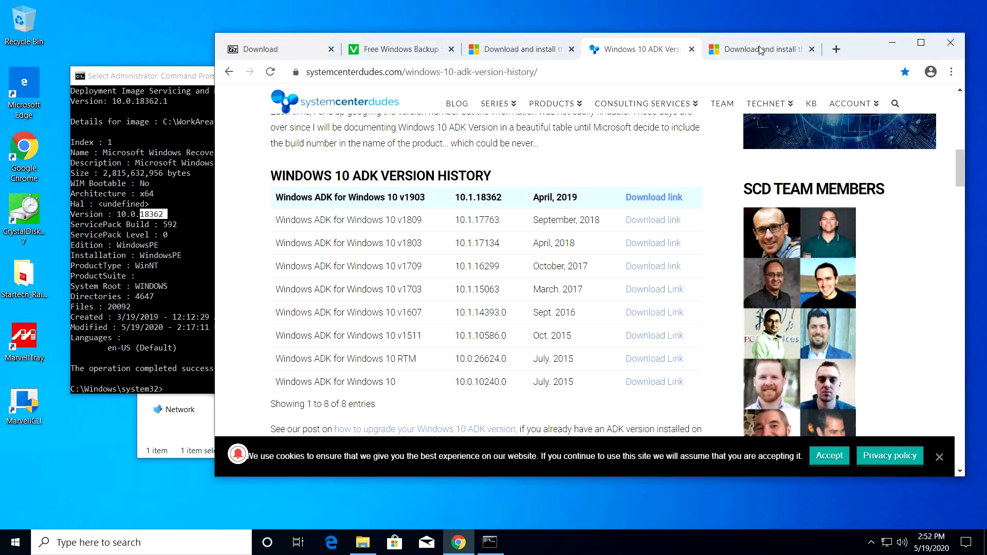
mouse_move(759, 50)
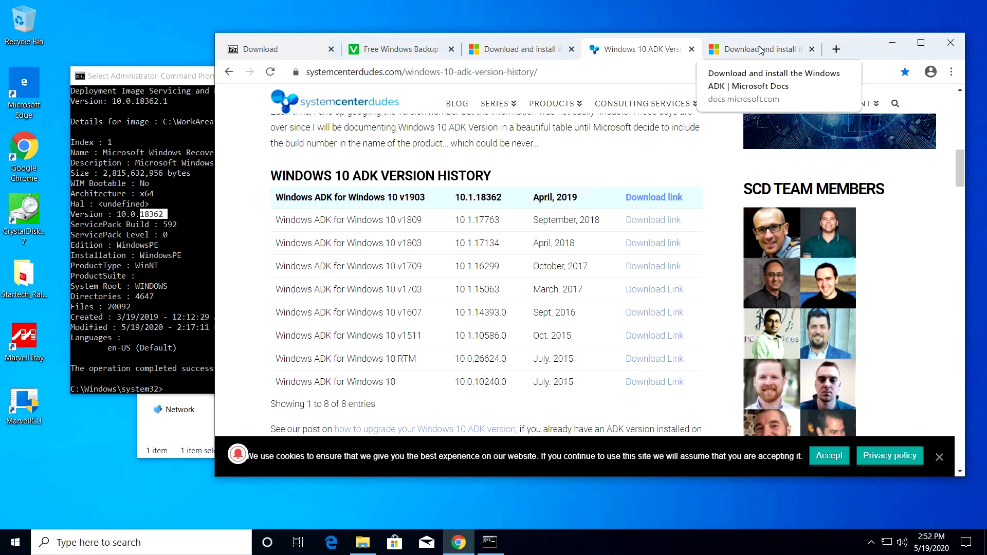
mouse_move(759, 49)
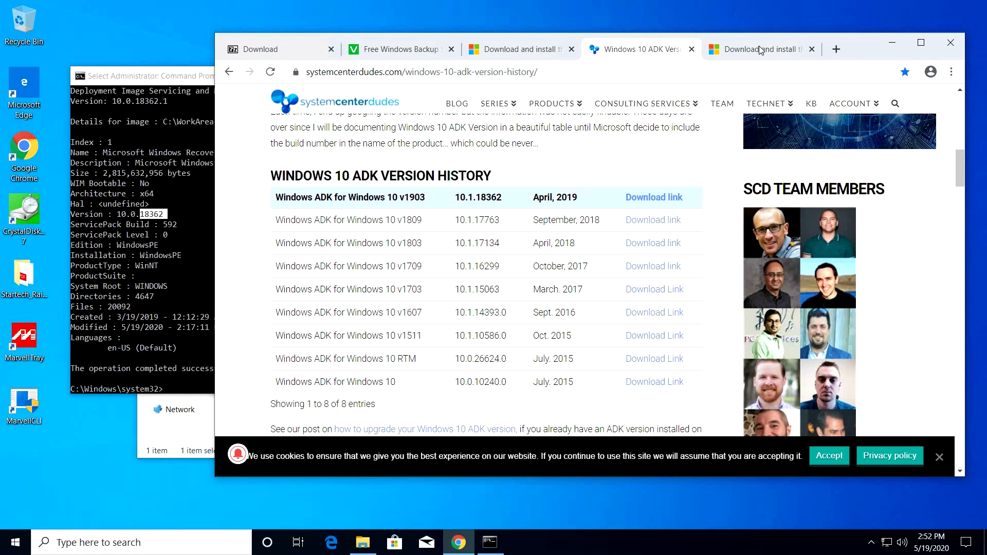
mouse_move(762, 49)
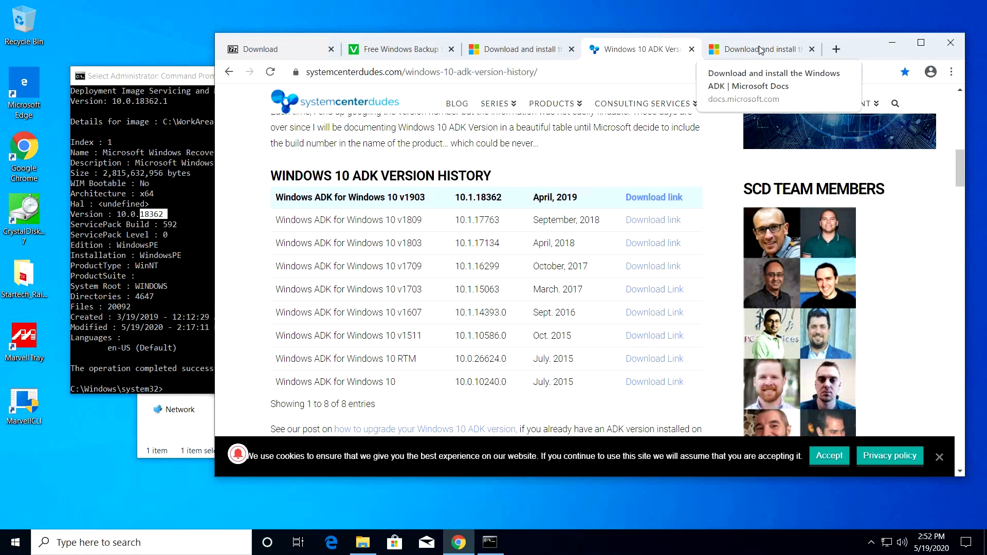
Switch to the Microsoft Docs ADK download page after matching v1903 to build 10.1.18362.
click(759, 50)
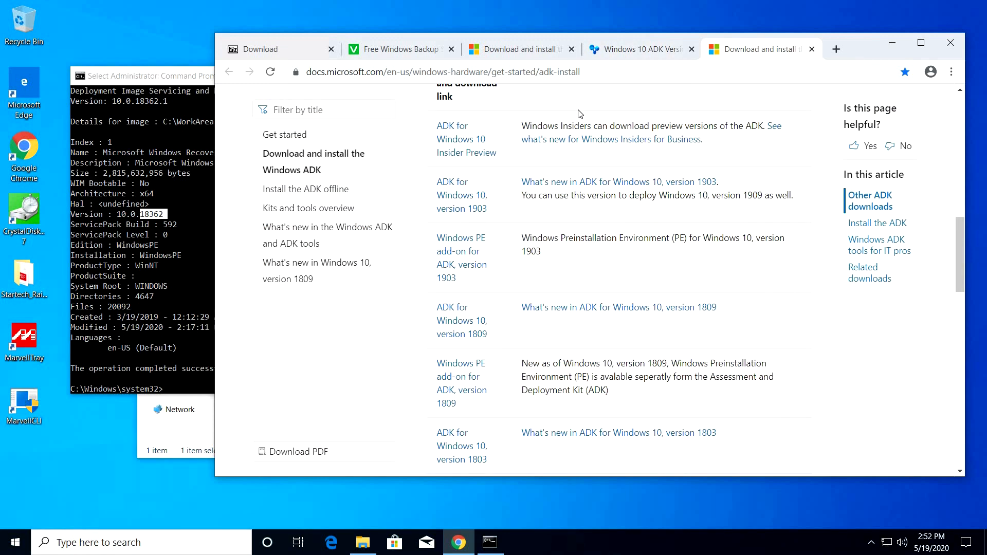
mouse_move(454, 196)
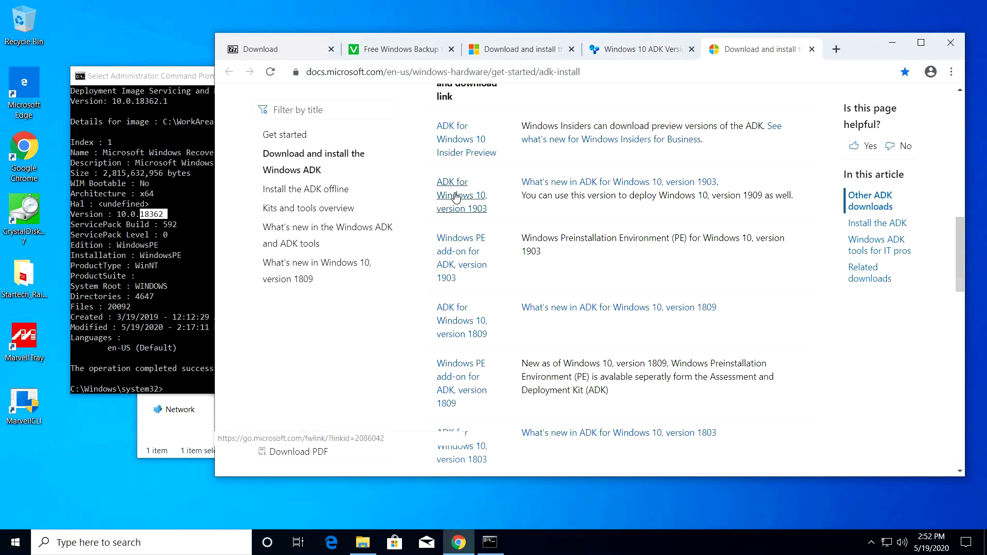
Download adksetup.exe for Windows 10 v1903, run it with install path C:\ADK and accept the license.
click(460, 195)
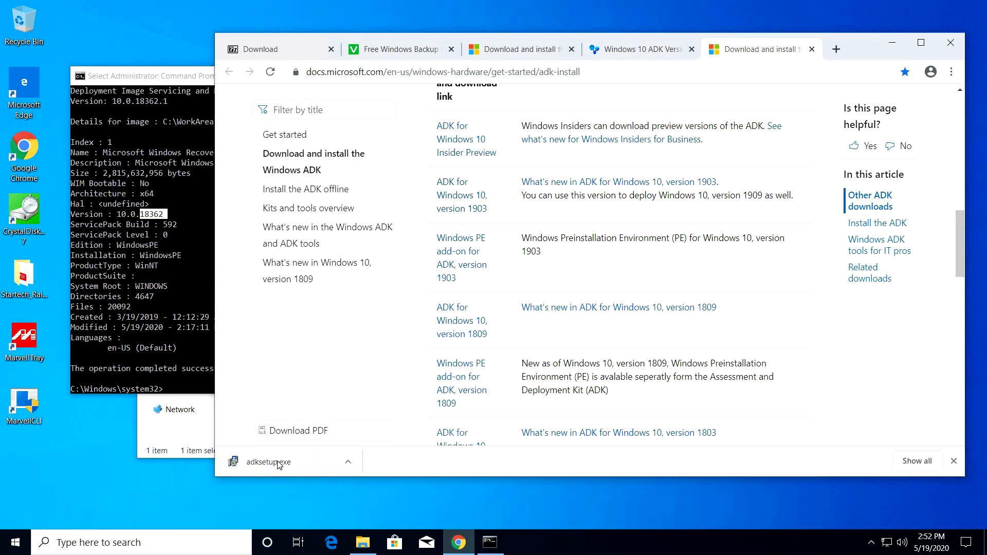
click(268, 462)
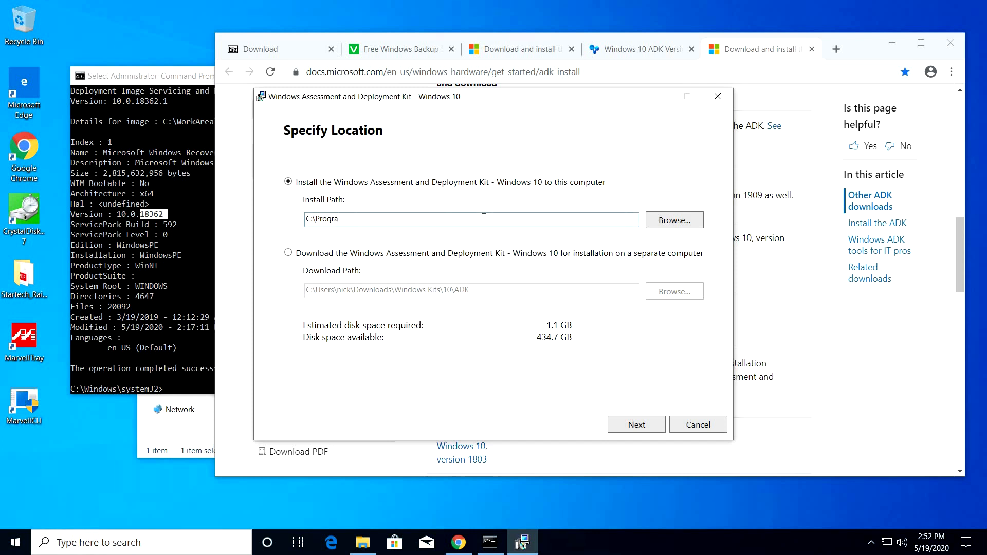
text(C:\ADK)
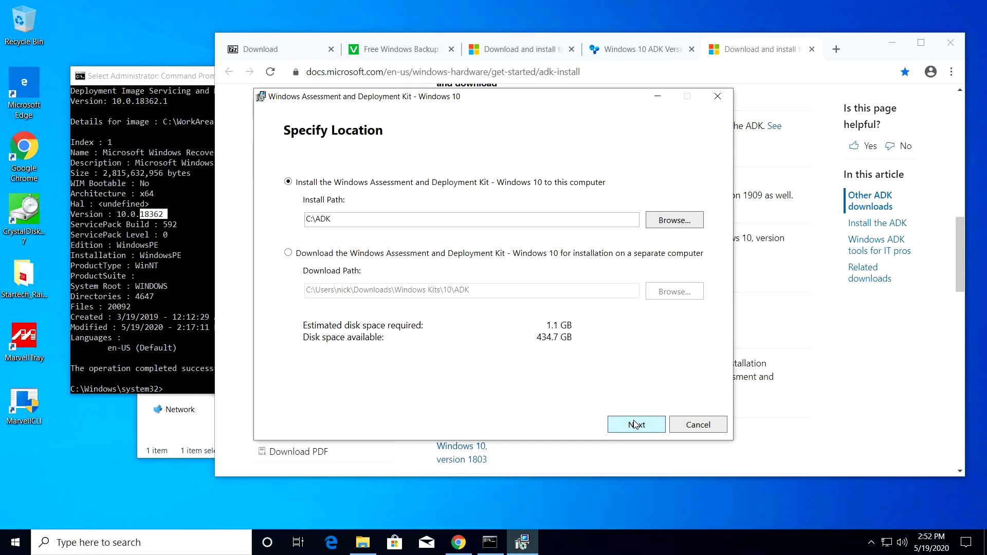
click(635, 423)
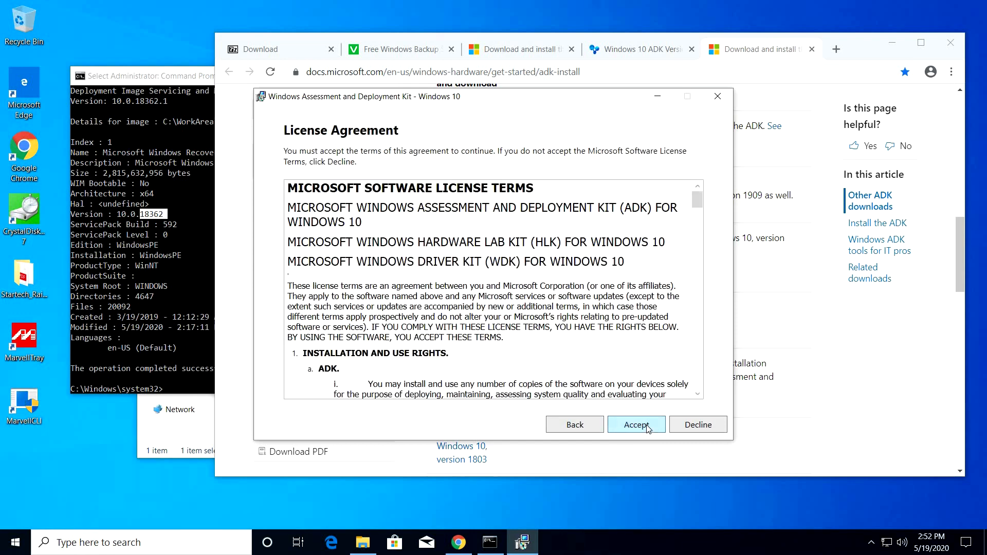
click(636, 424)
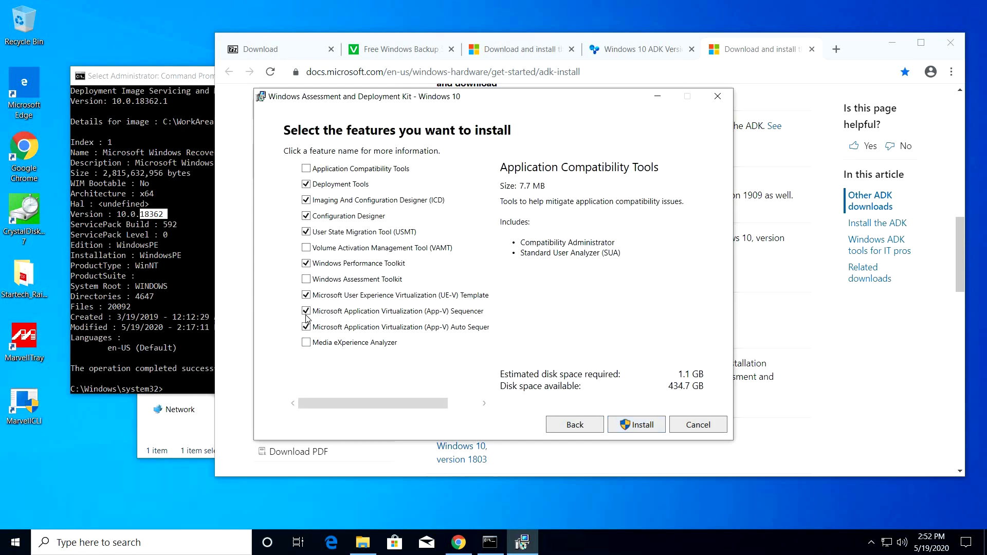
Keep only Deployment Tools selected and start the ADK installation.
click(353, 231)
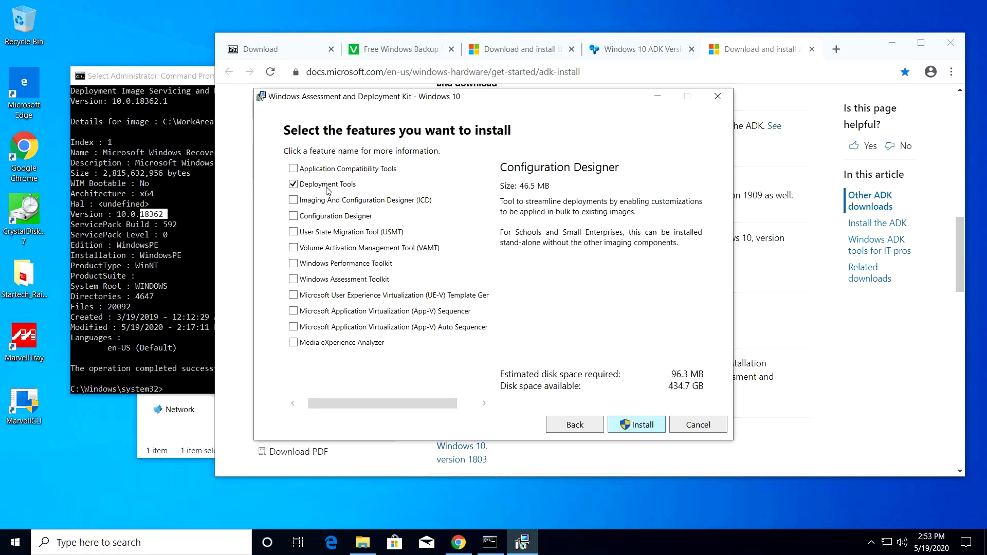
click(329, 184)
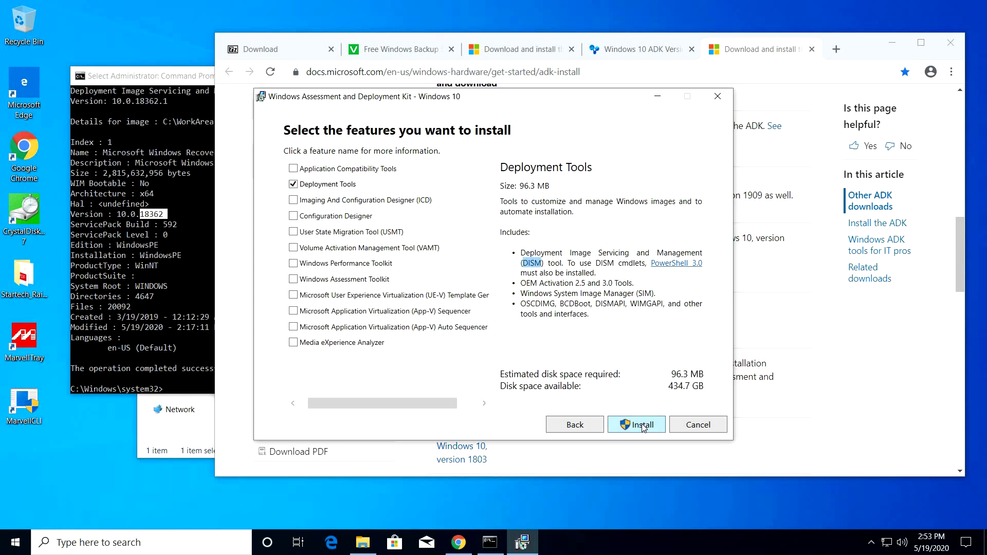
click(636, 424)
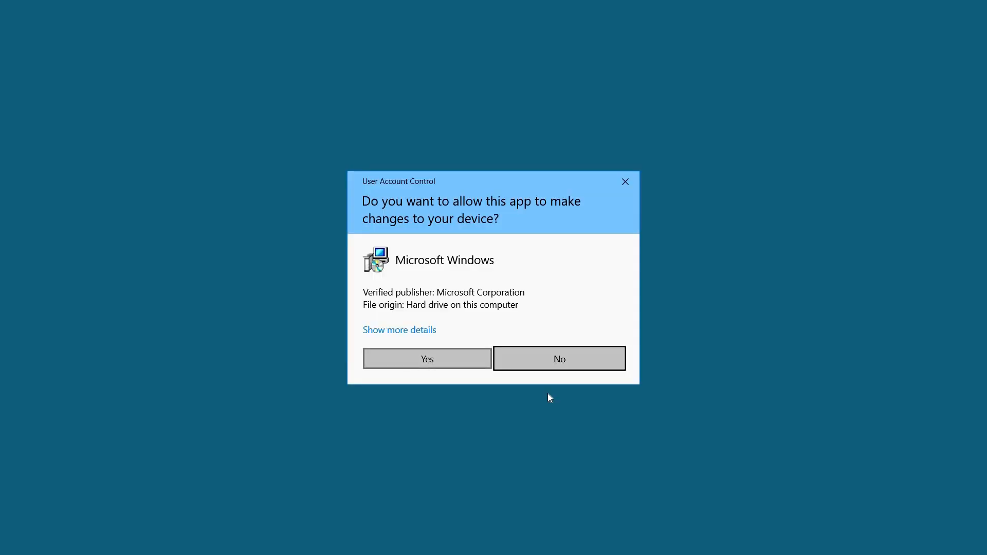
Allow the ADK installer through UAC and close it once Deployment Tools finish installing.
click(426, 358)
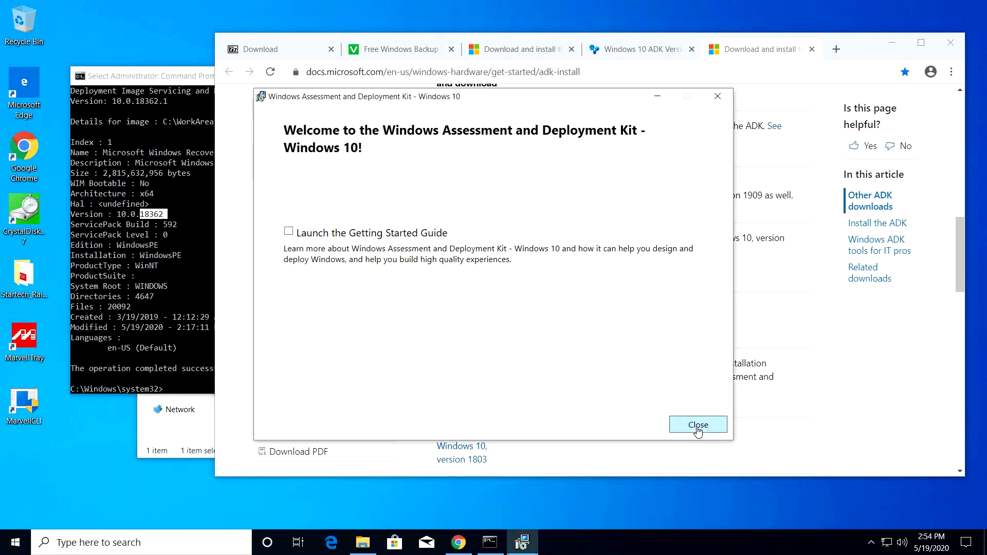
click(697, 424)
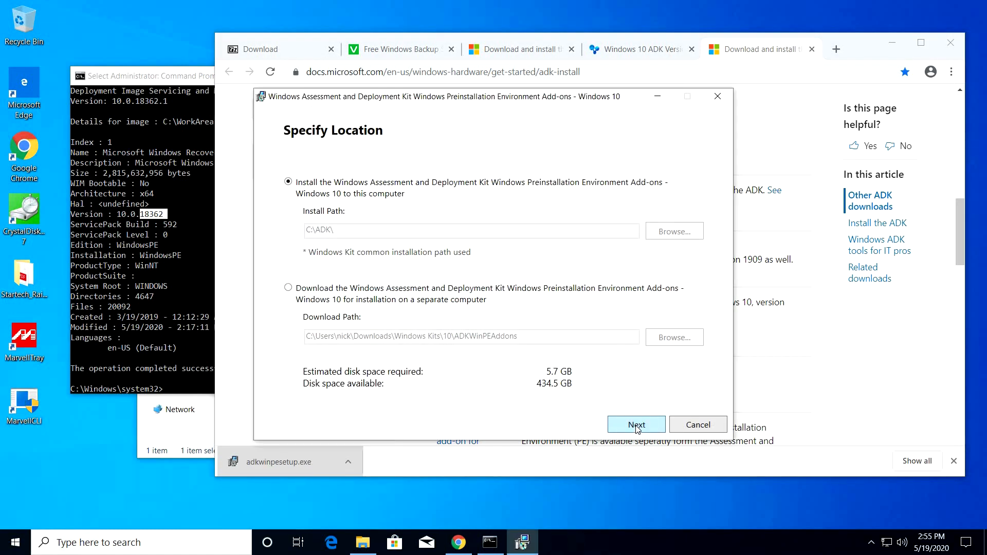
Install the Windows PE add-on into C:\ADK without sending usage data, then close the installer.
click(636, 424)
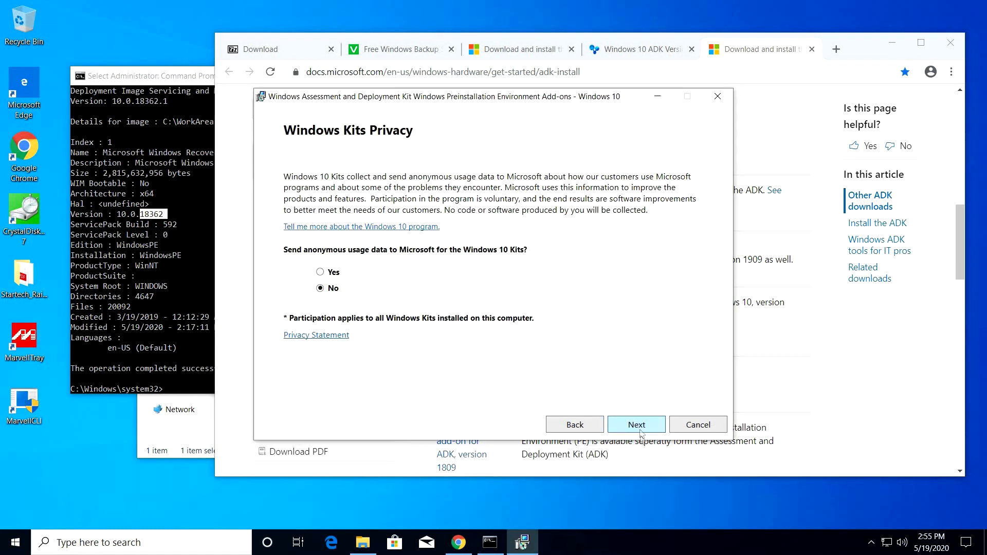
click(635, 425)
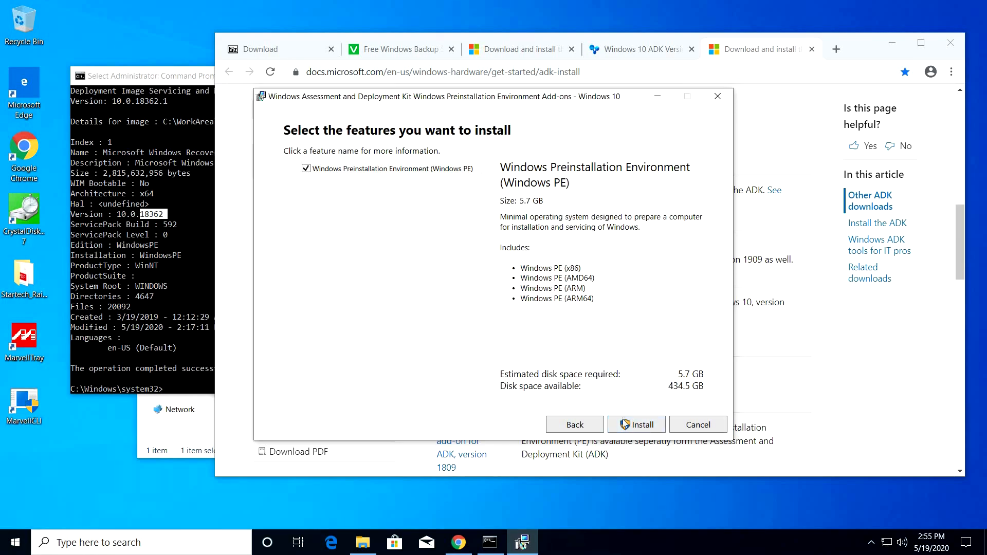
click(636, 423)
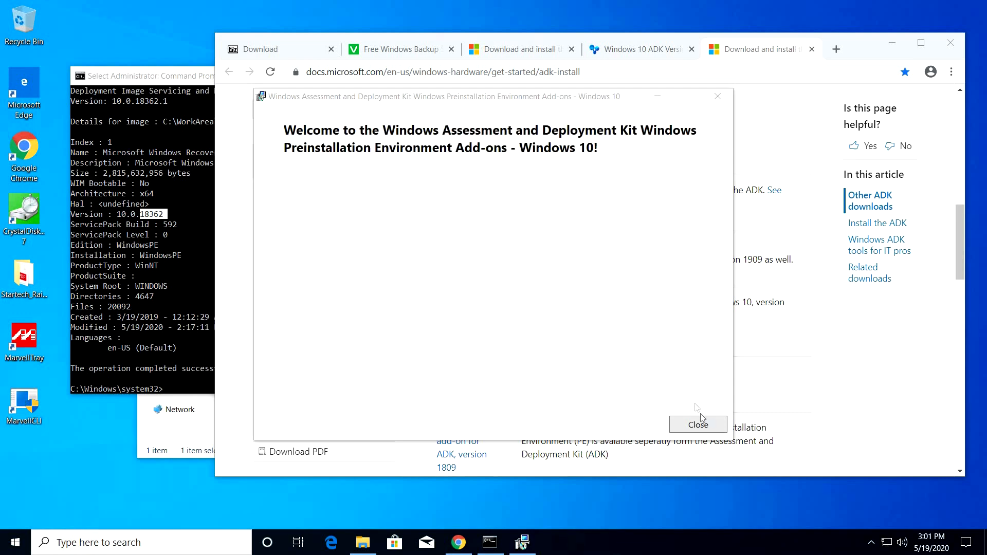
click(697, 424)
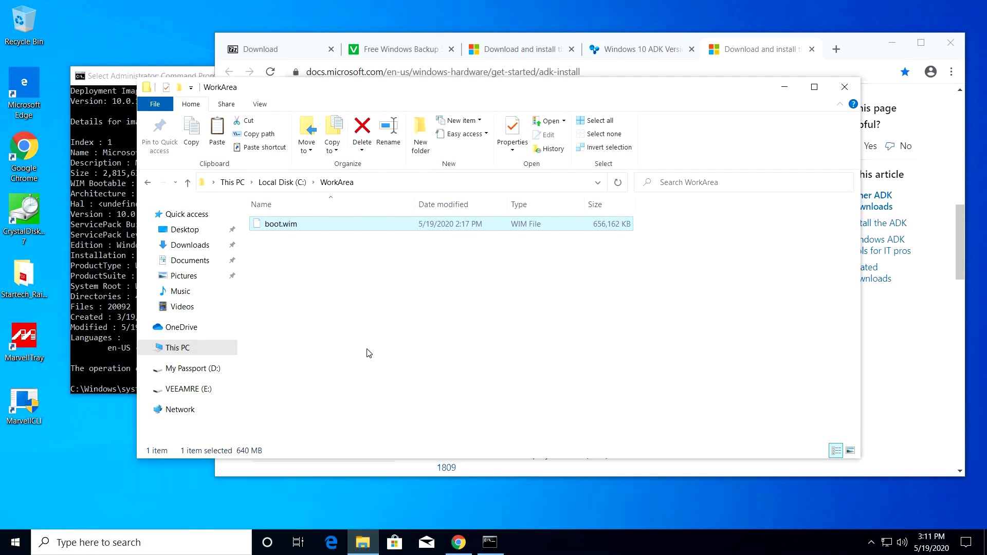
mouse_move(362, 189)
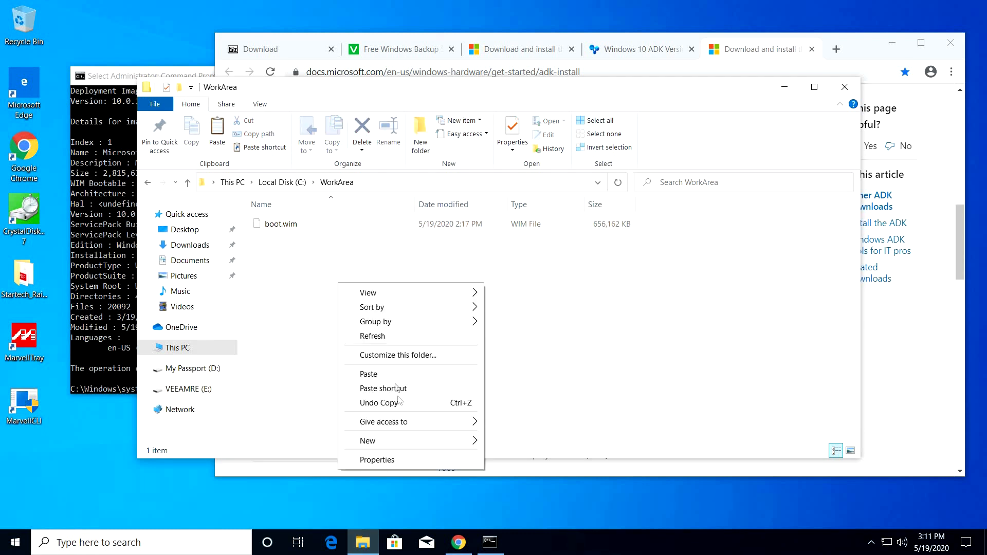
Create a new folder named Mount inside C:\WorkArea.
click(367, 440)
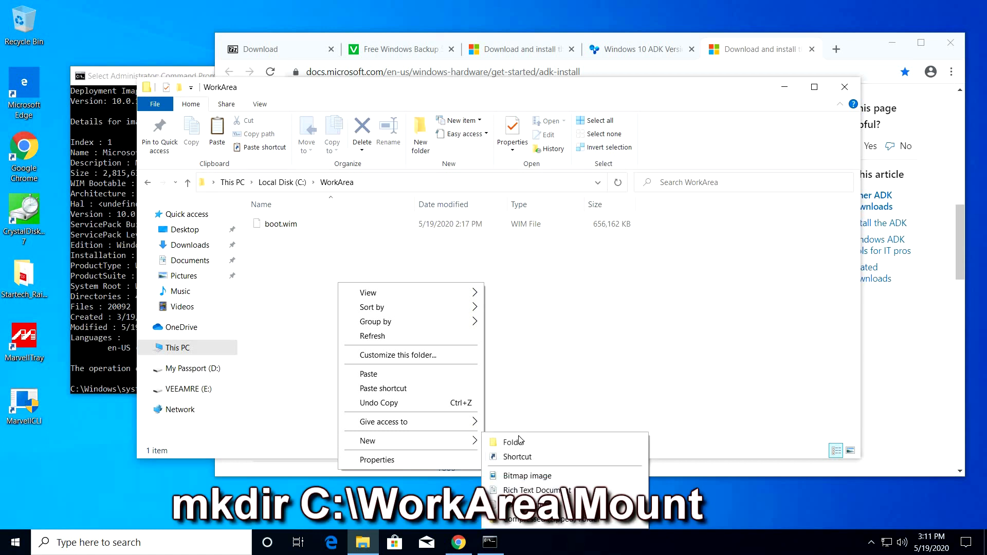
click(513, 441)
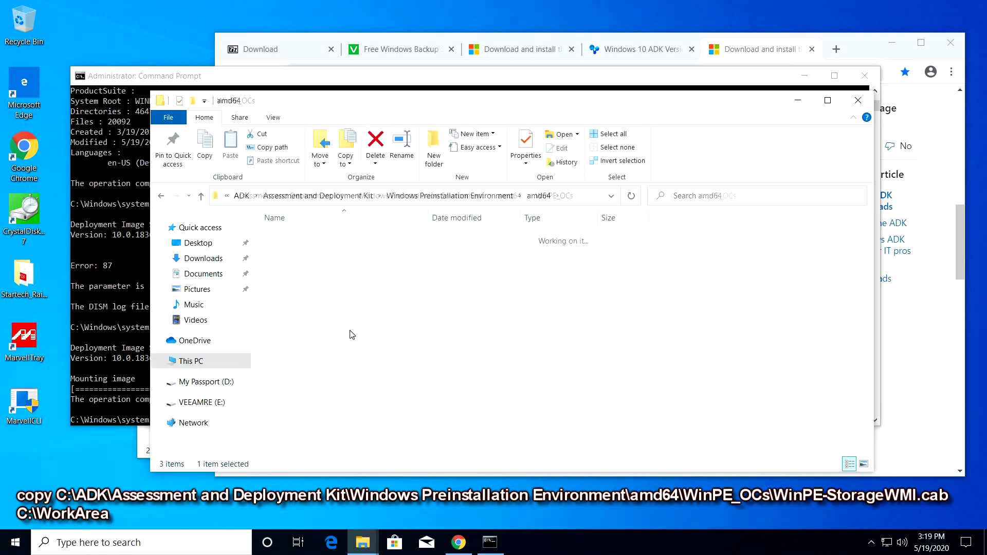
Run dism /Add-Package to add WinPE-StorageWMI.cab to the image mounted at C:\WorkArea\Mount.
right_click(308, 408)
text(dism /Add-Package /Image:C:\WorkArea\Mount /PackagePath:C:\WorkArea\WinPE-StorageWMI.)
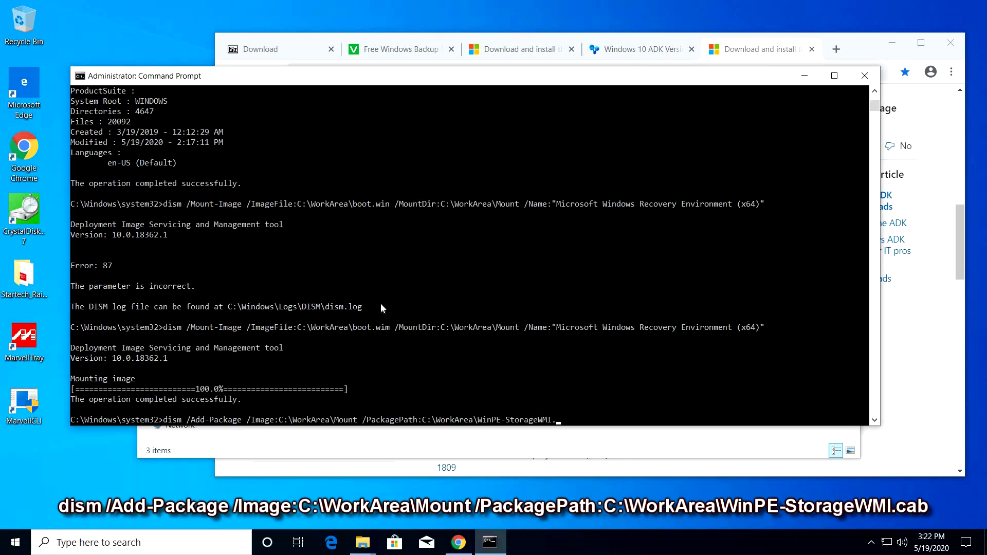
text(cab)
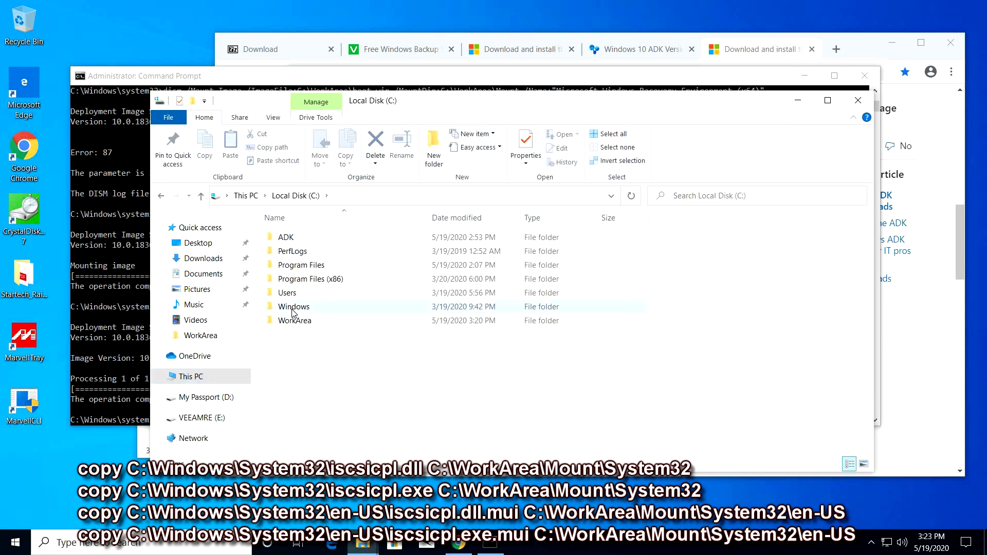
Copy iscsicpl.dll and iscsicpl.exe from C:\Windows\System32 into the mounted image's System32, granting permission.
double_click(293, 307)
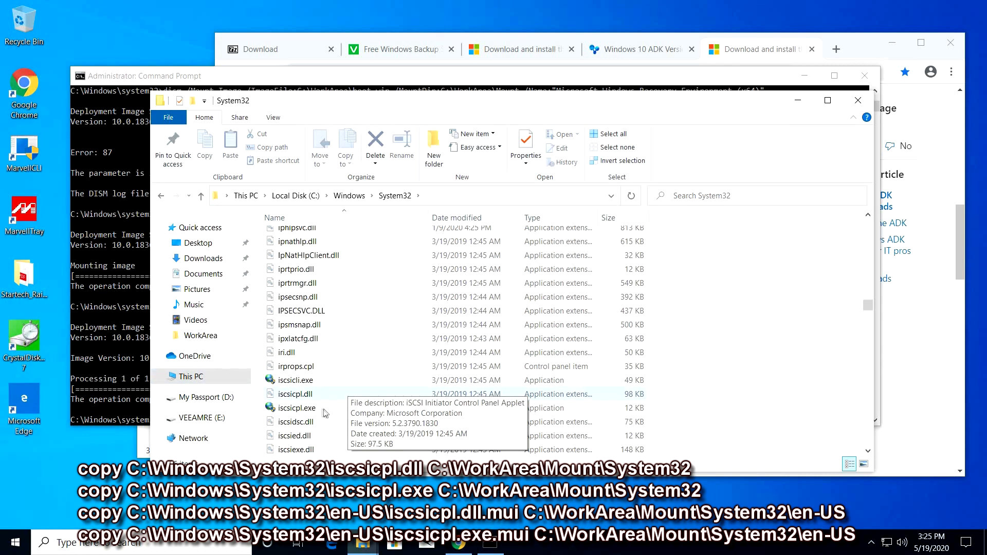
click(297, 407)
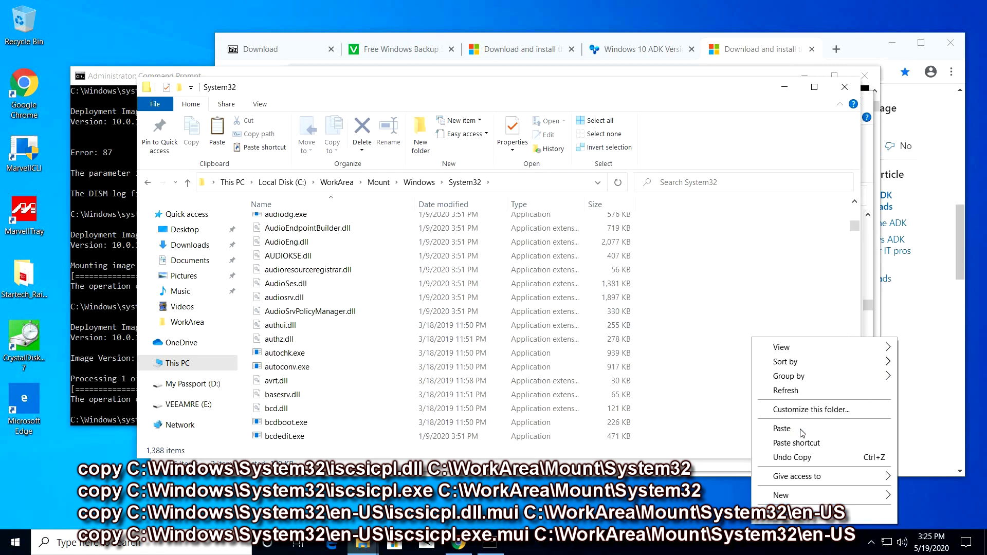
click(782, 428)
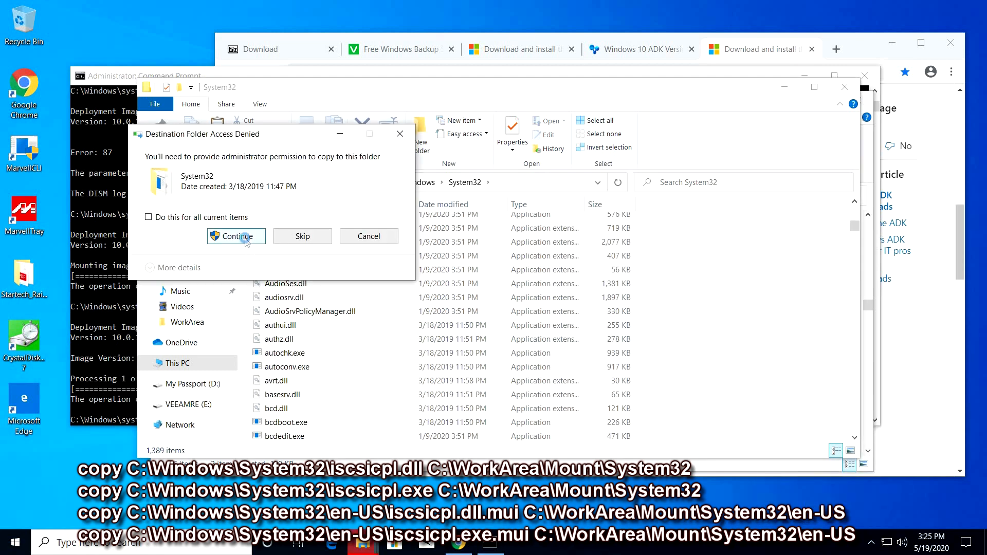
click(236, 237)
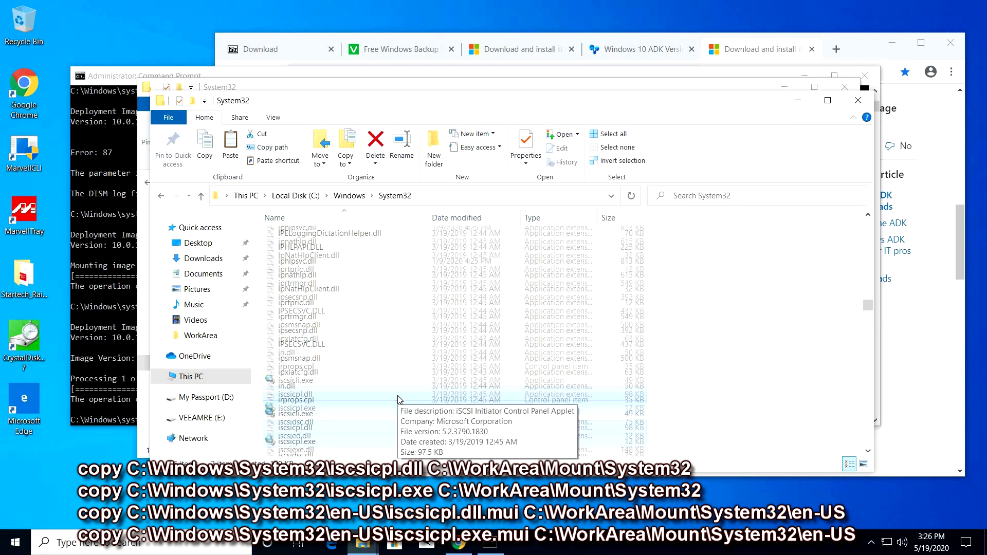
Copy the iscsicpl .mui language files into the mounted image's en-US folder, granting permission.
scroll(down, 3)
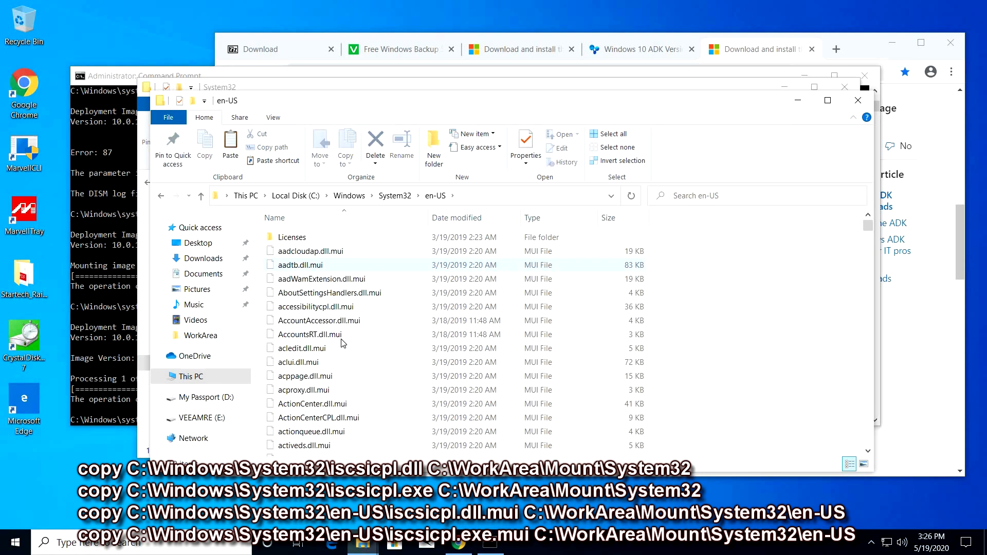
scroll(down, 3)
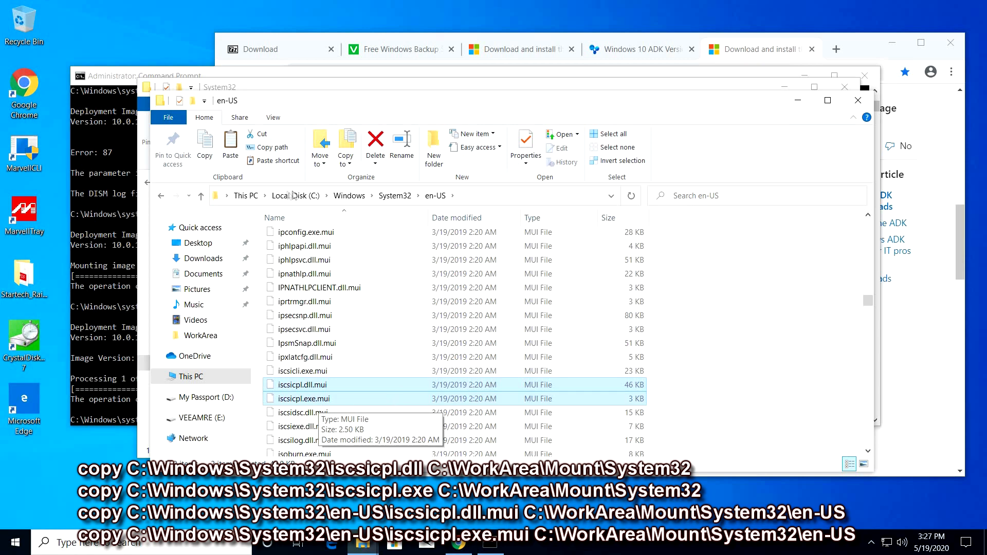
mouse_move(362, 545)
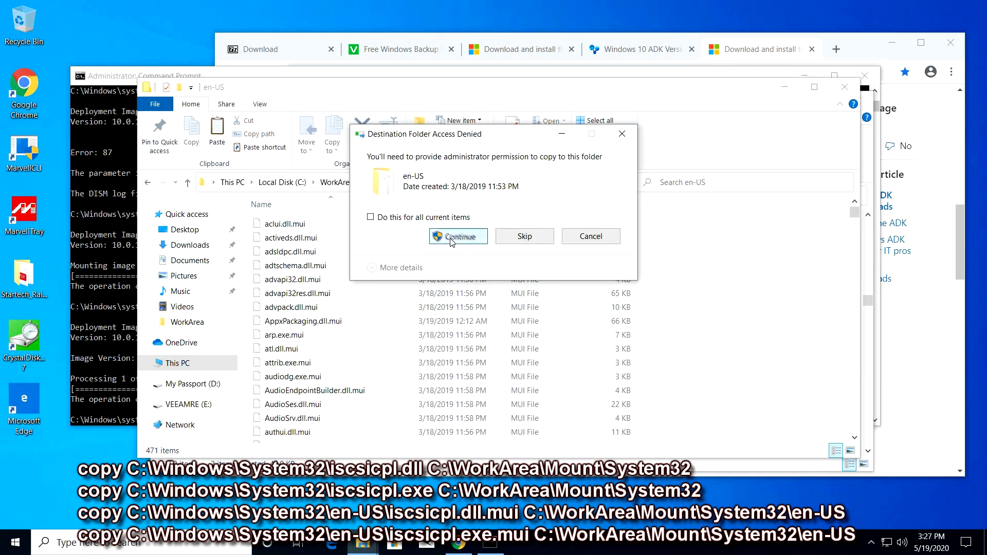
click(458, 237)
text(dism /Unmount-Image /)
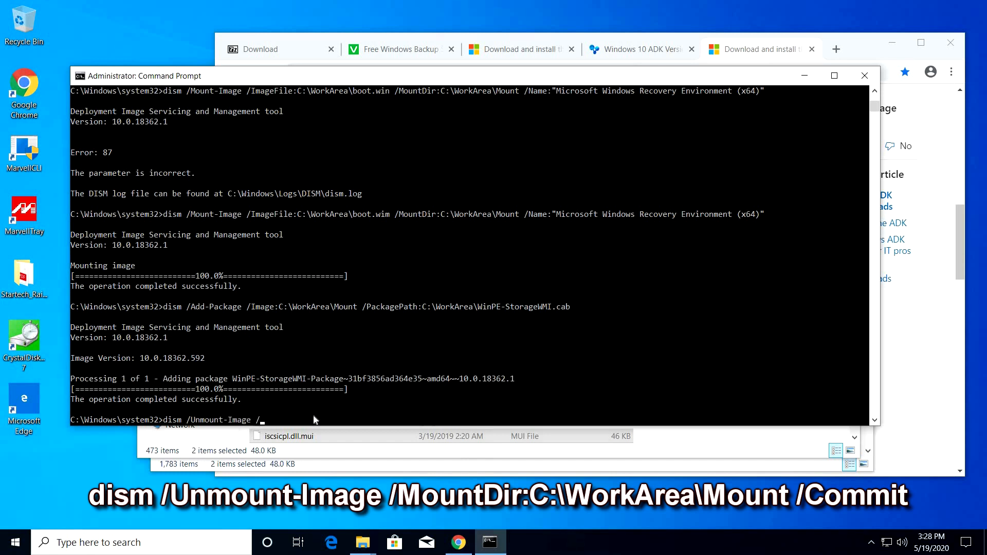
Run dism /Unmount-Image /MountDir:C:\WorkArea\Mount /Commit, which saves but fails to fully unmount.
text(MountDir:)
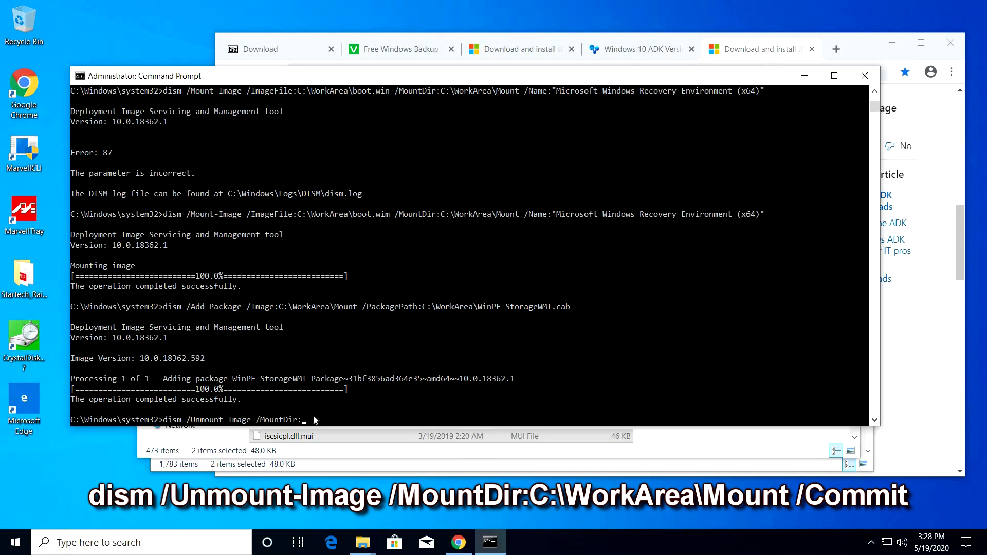
text(C:\WorkArea\Mount /Commit)
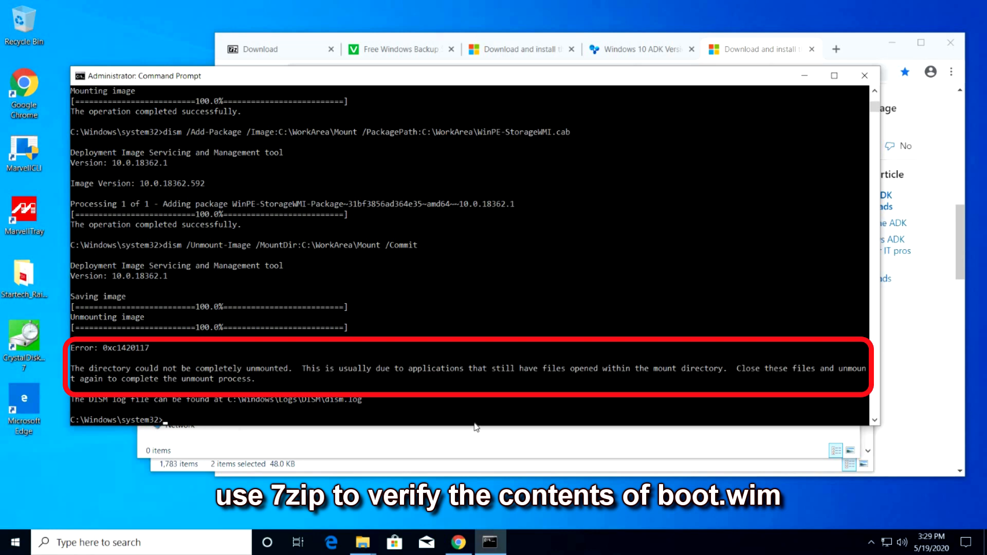
right_click(278, 237)
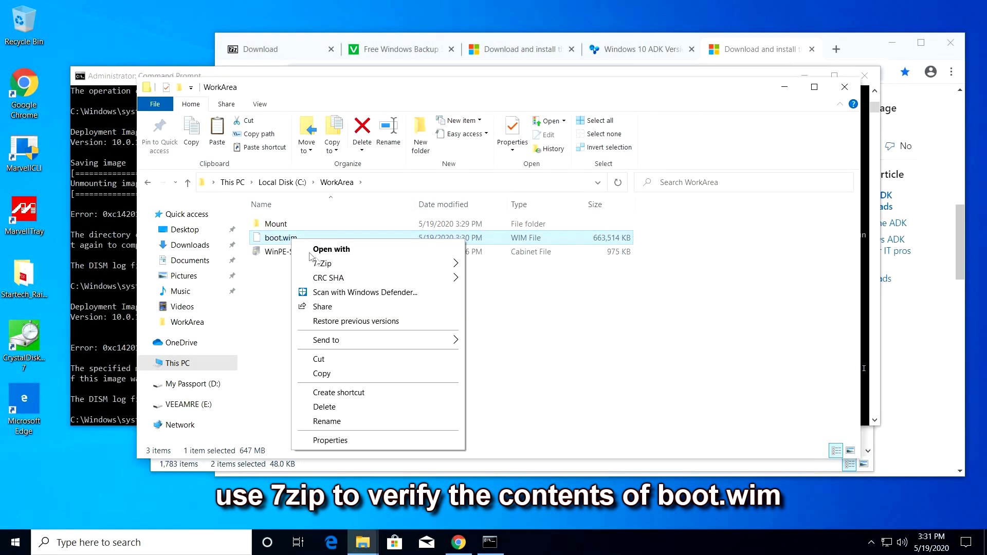
View boot.wim in 7-Zip and confirm iscsicpl.exe is present in Windows\System32.
click(321, 263)
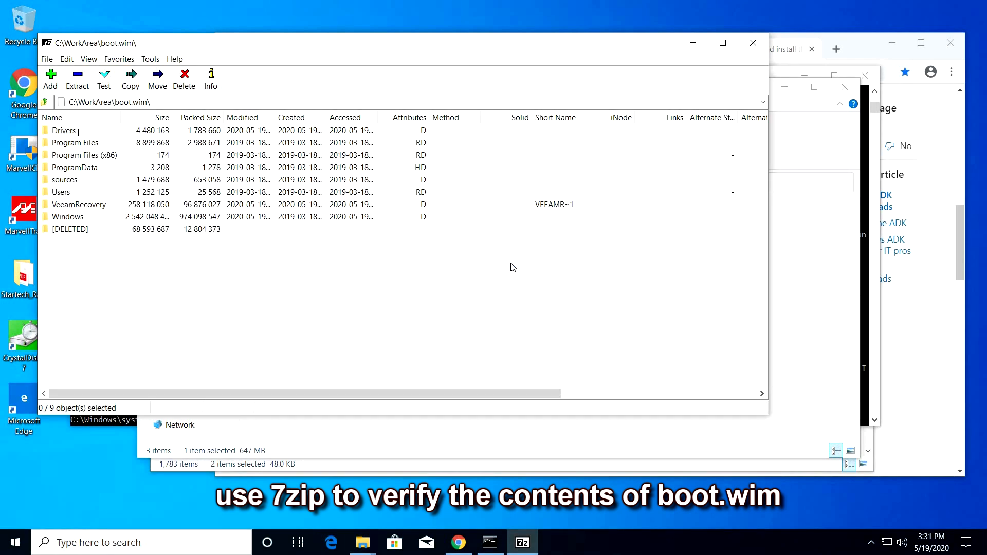
double_click(68, 217)
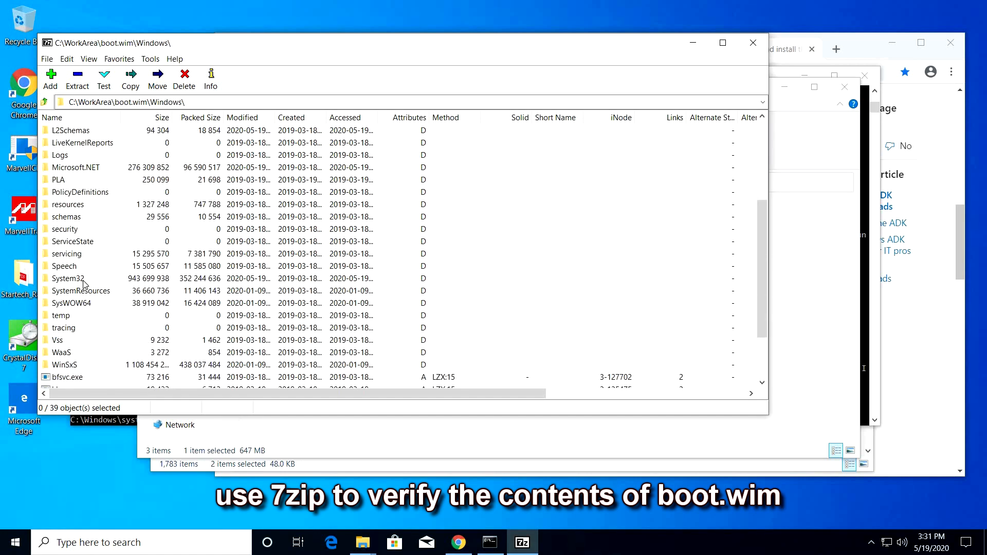
double_click(69, 279)
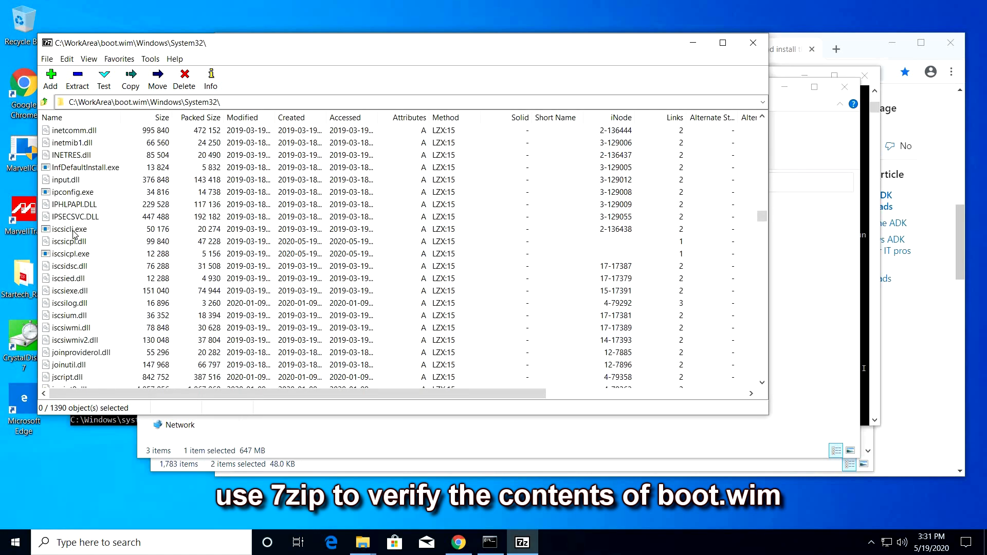
click(69, 254)
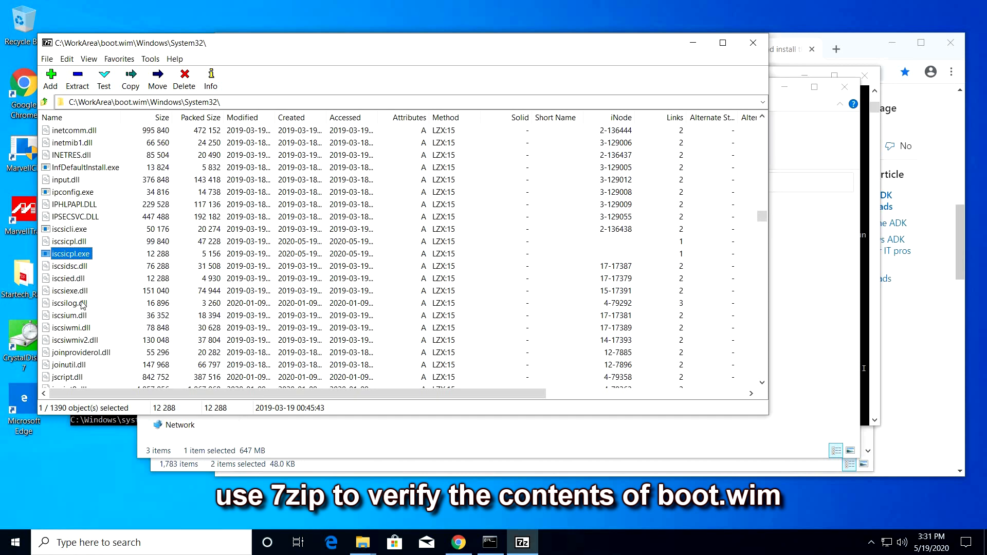
Confirm the iscsicpl .mui language files are present in System32\en-US inside the image.
scroll(down, 3)
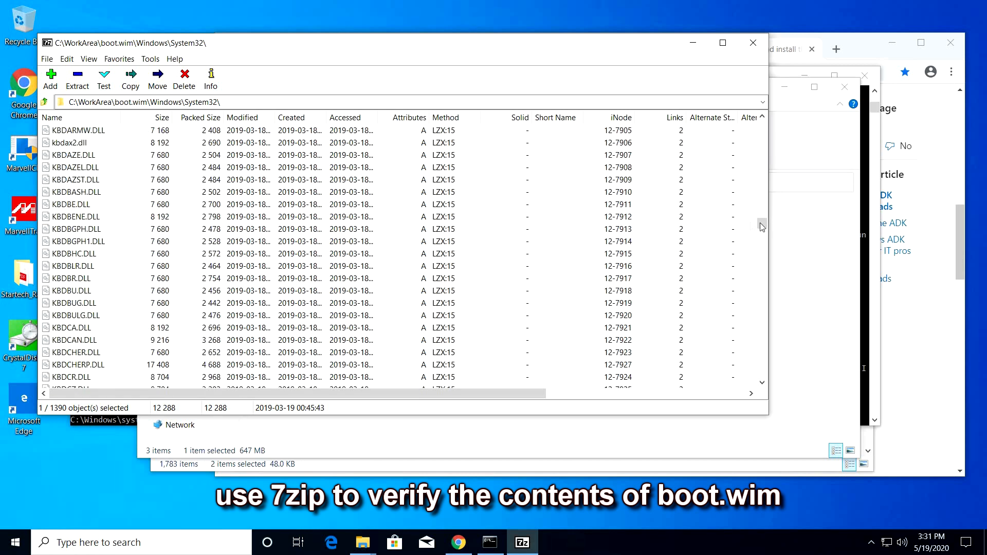
double_click(75, 130)
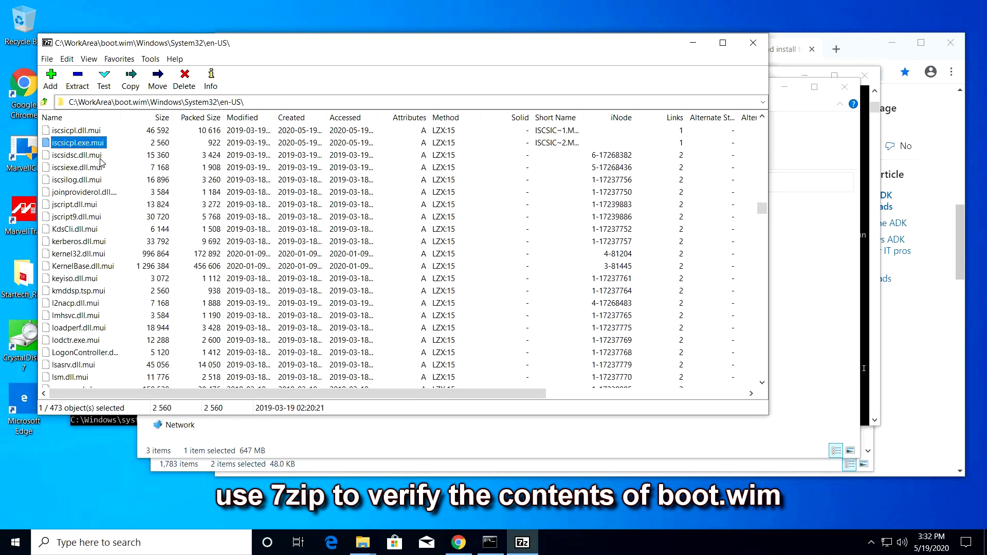
click(75, 155)
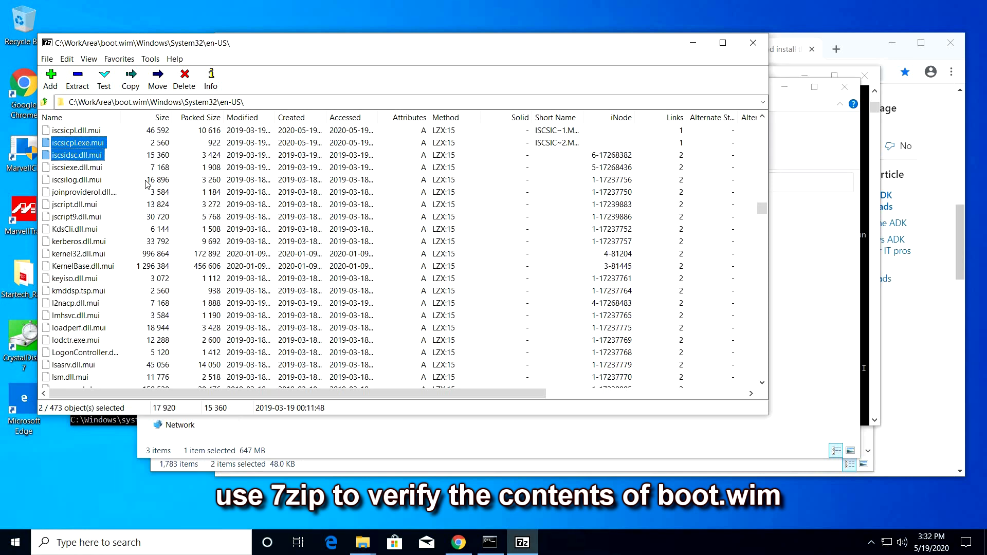
mouse_move(624, 144)
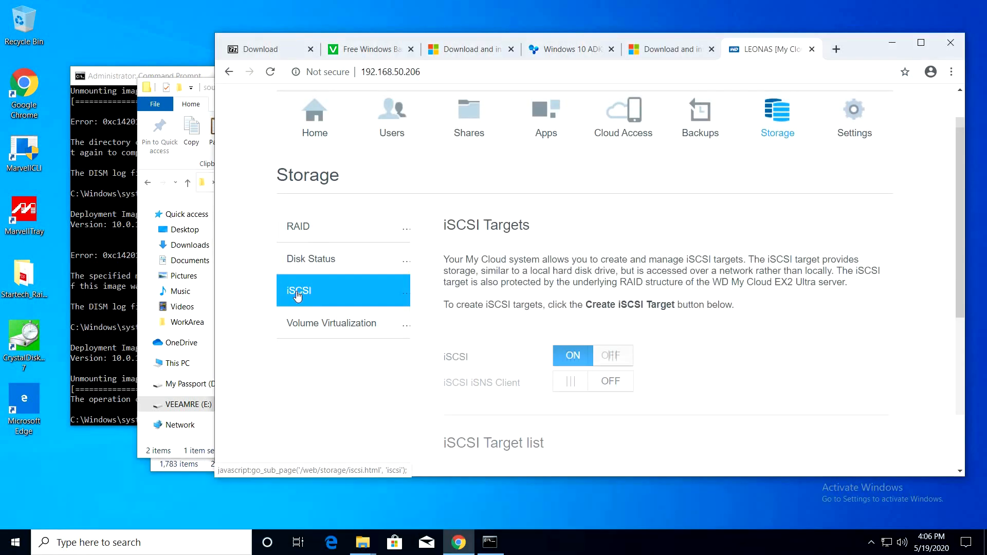
Create a 101 GB iSCSI target with an alias and CHAP user name and password on the NAS.
click(495, 387)
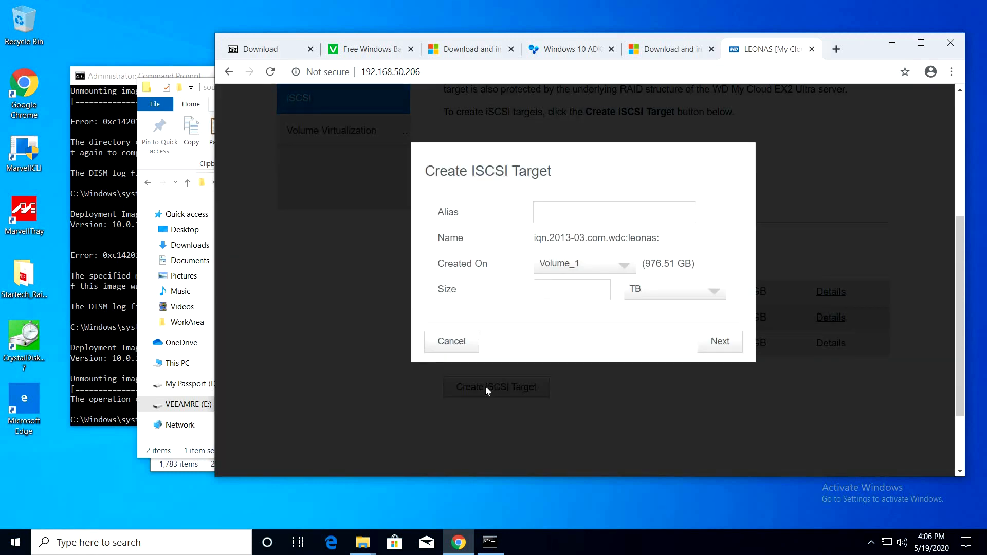
click(719, 340)
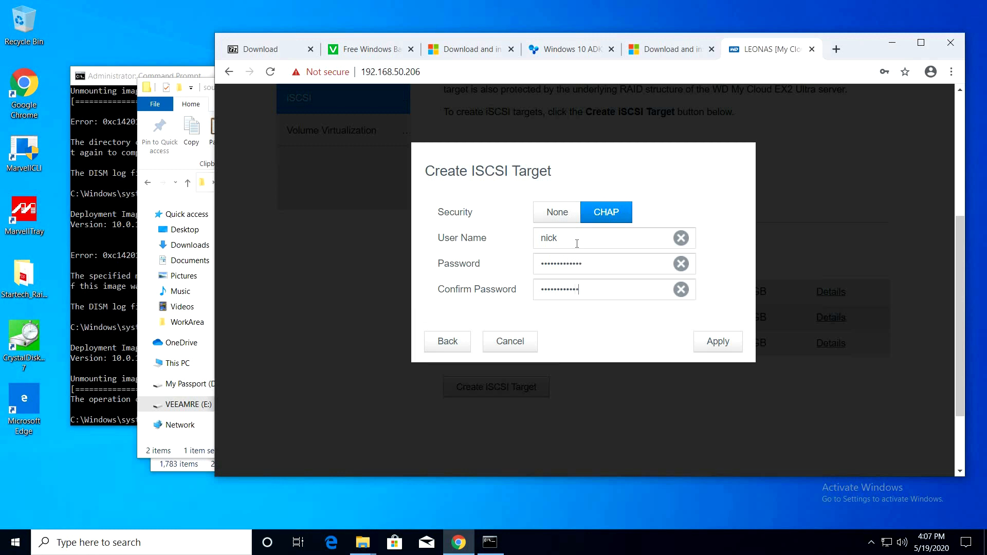
click(717, 341)
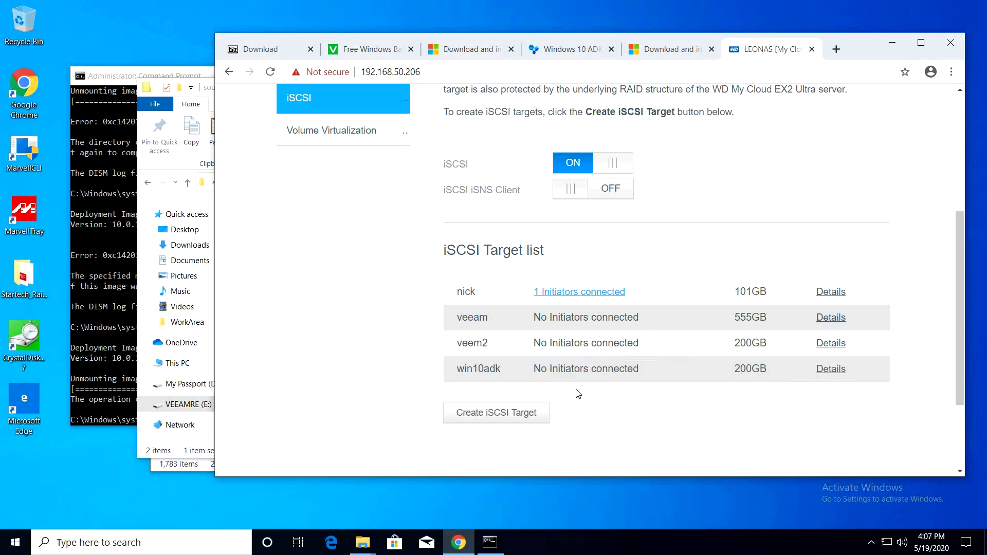
scroll(down, 3)
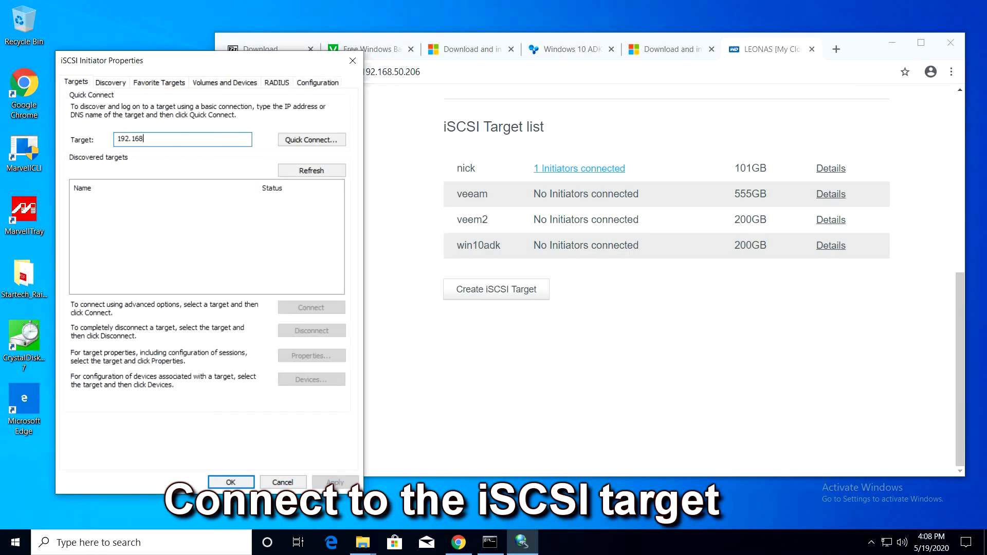
Connect to the NAS target with CHAP log-on enabled, entering the name and target secret.
click(310, 139)
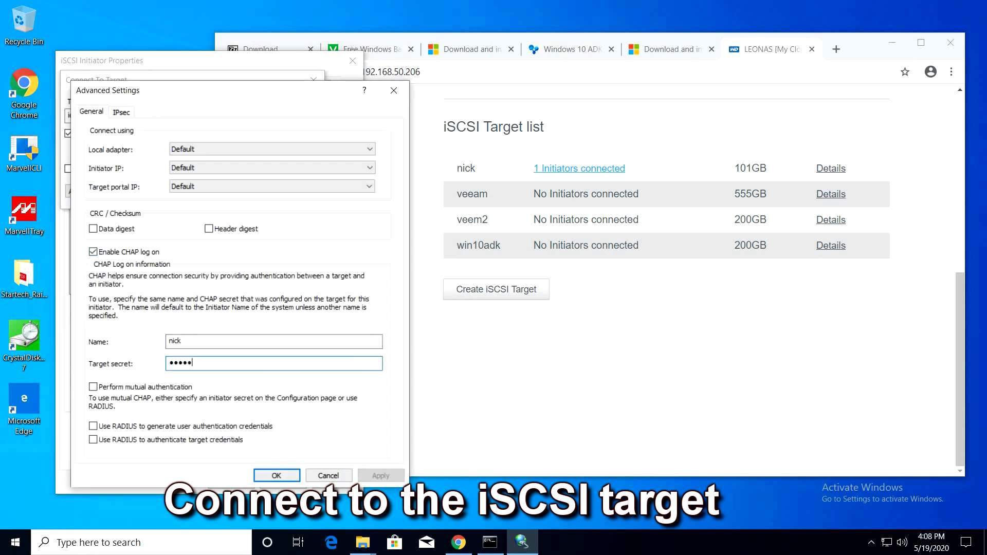
click(276, 475)
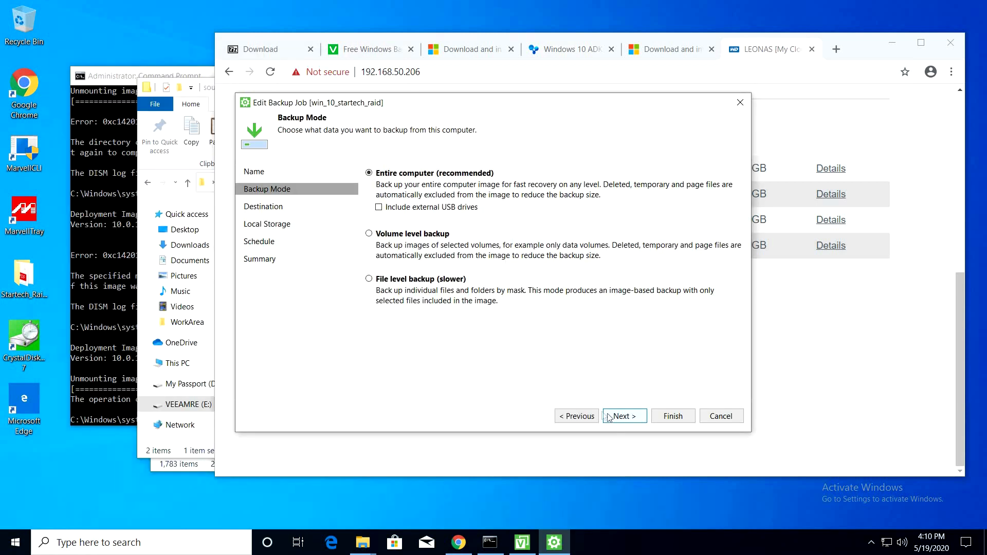
Keep the backup job as volume-level backup to local storage.
click(369, 234)
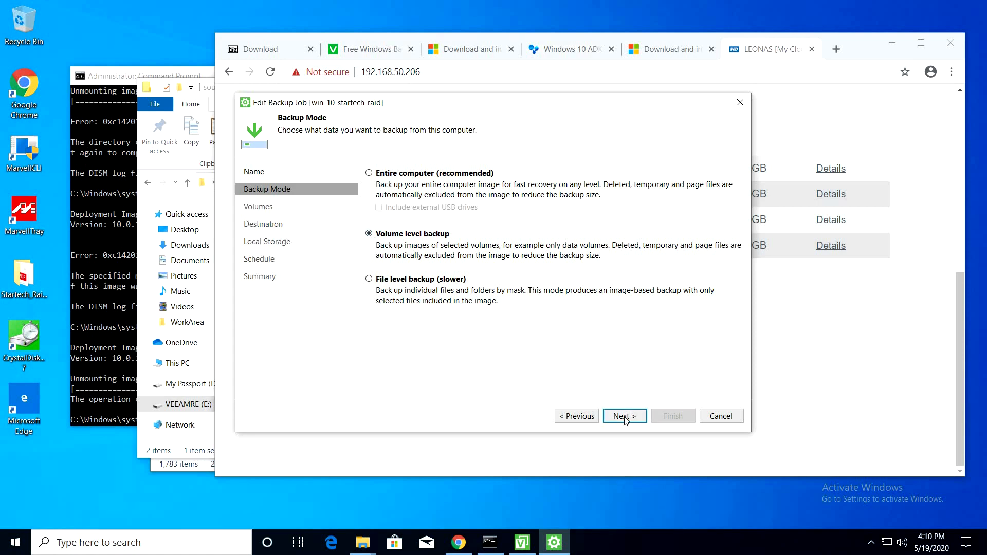
click(624, 417)
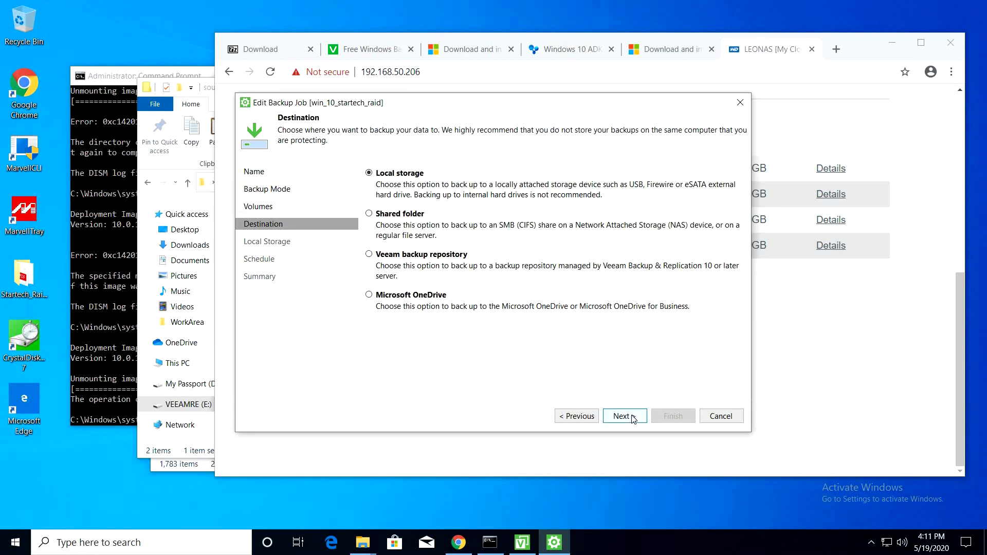
click(624, 417)
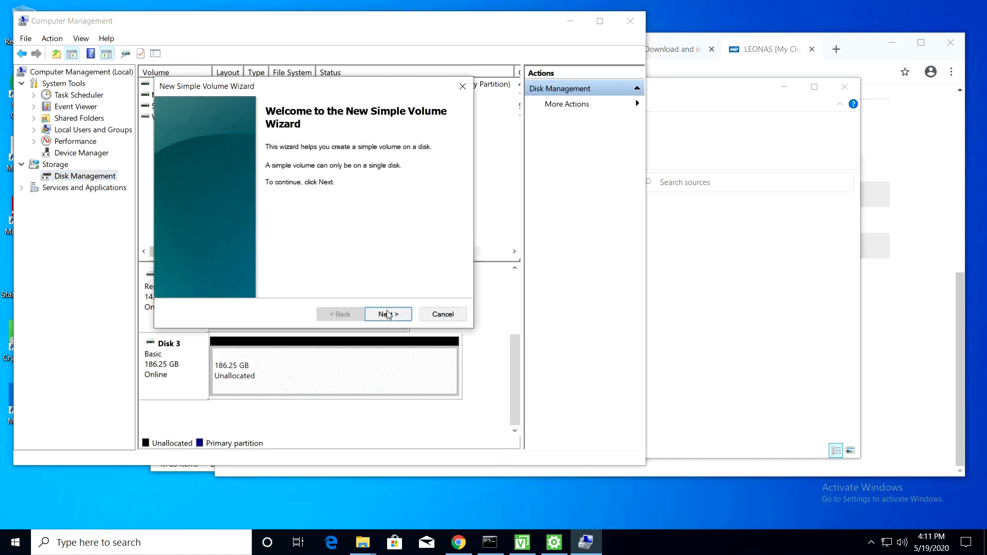
Create a new simple volume, target New Volume (F:) as F:\VeeamBackup\, save and run the job.
click(388, 315)
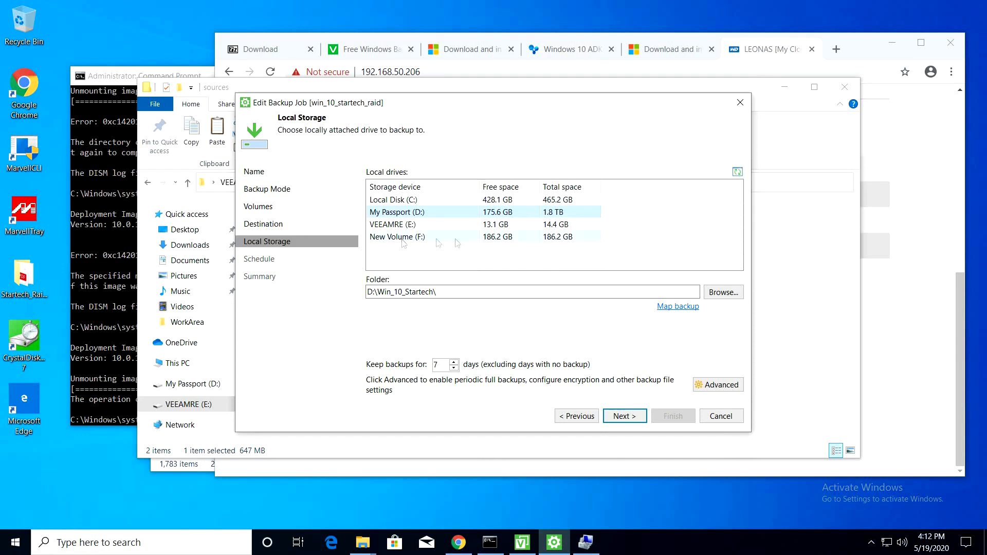
click(623, 415)
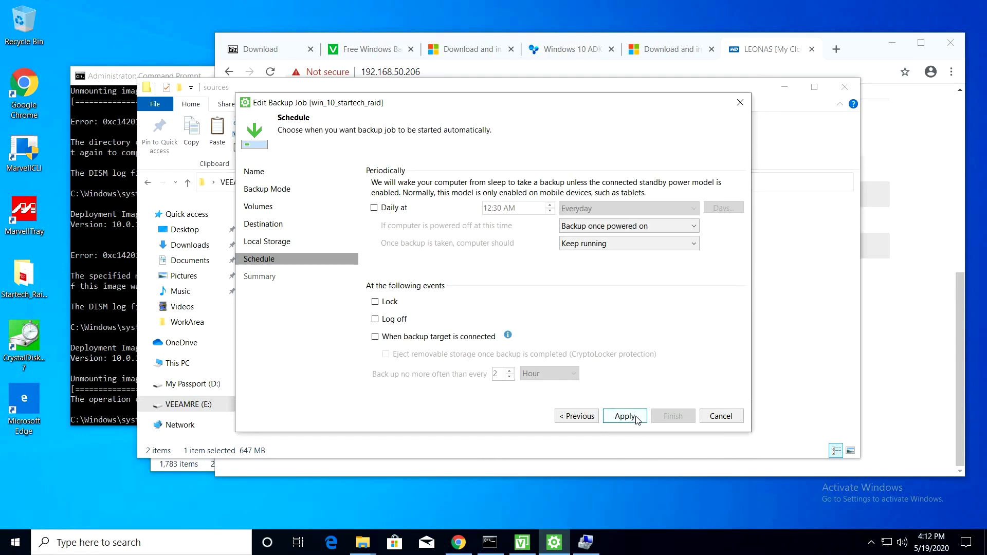
click(623, 417)
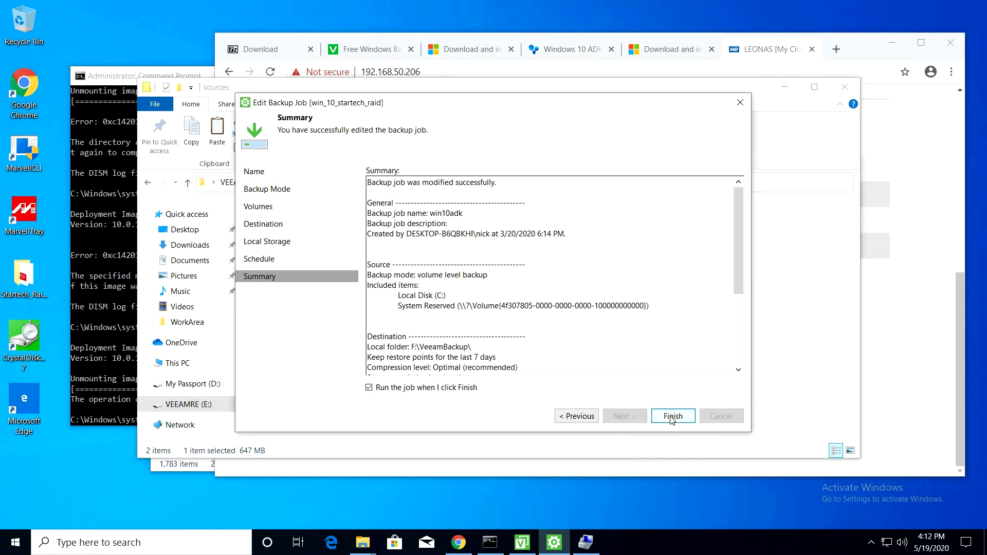
click(672, 417)
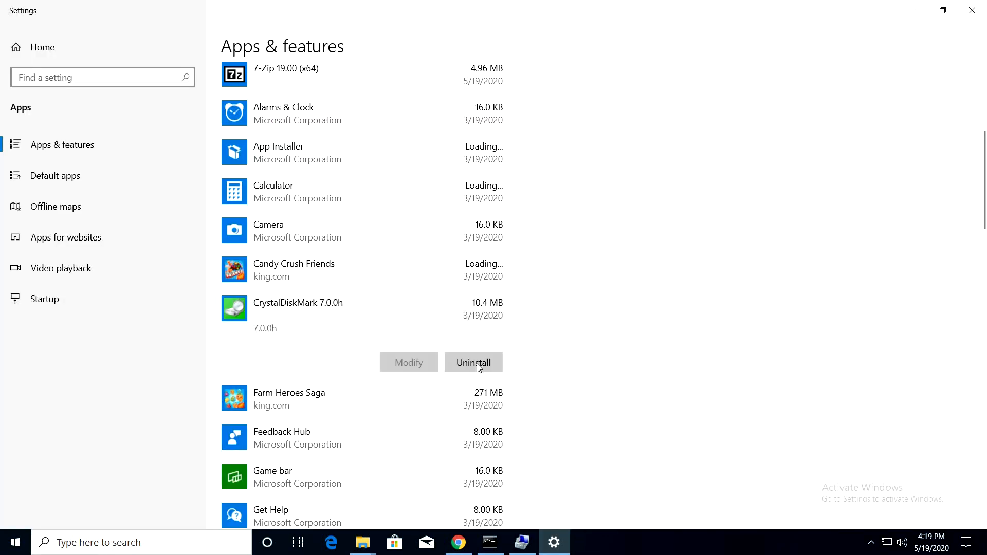
Uninstall CrystalDiskMark 7.0.0h and Google Chrome, accepting the UAC prompts.
click(473, 361)
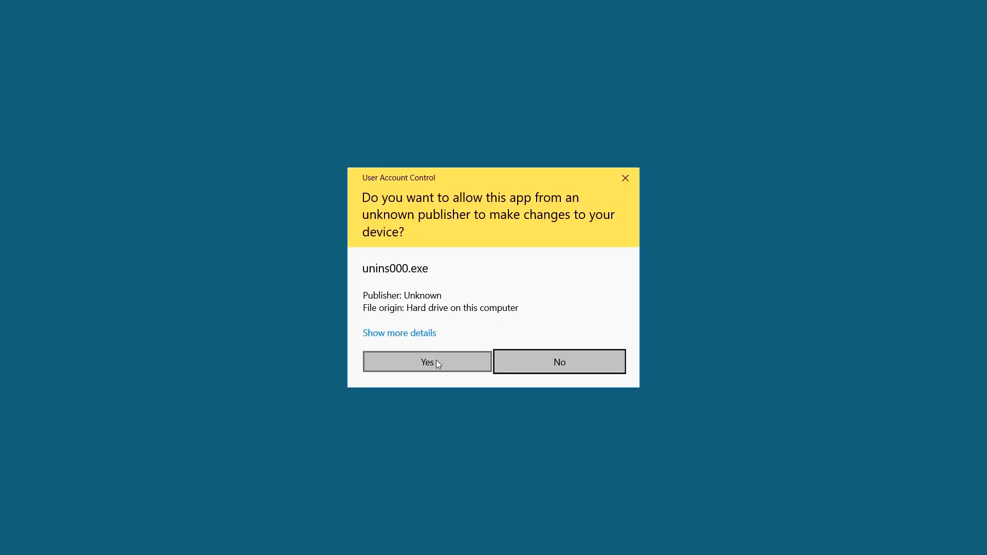
click(427, 361)
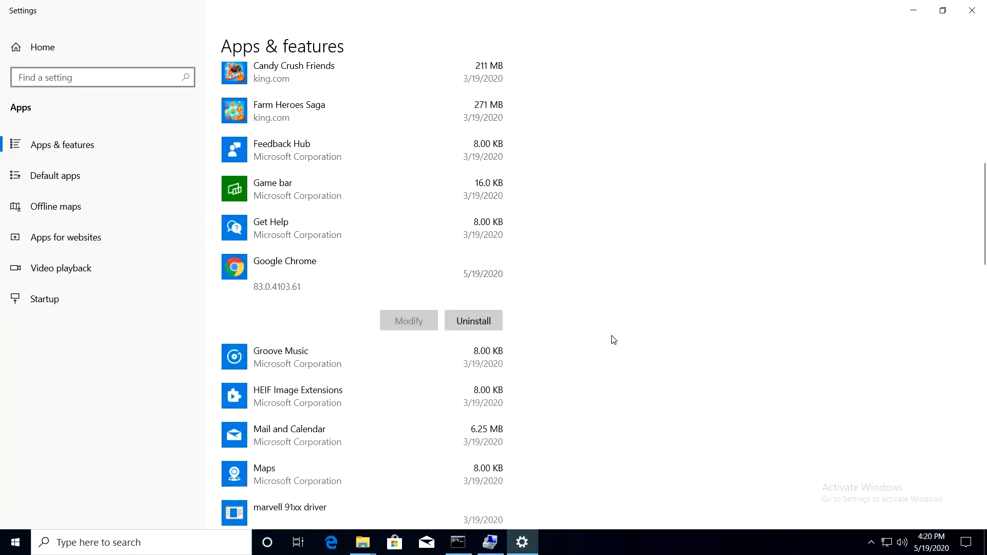
click(473, 321)
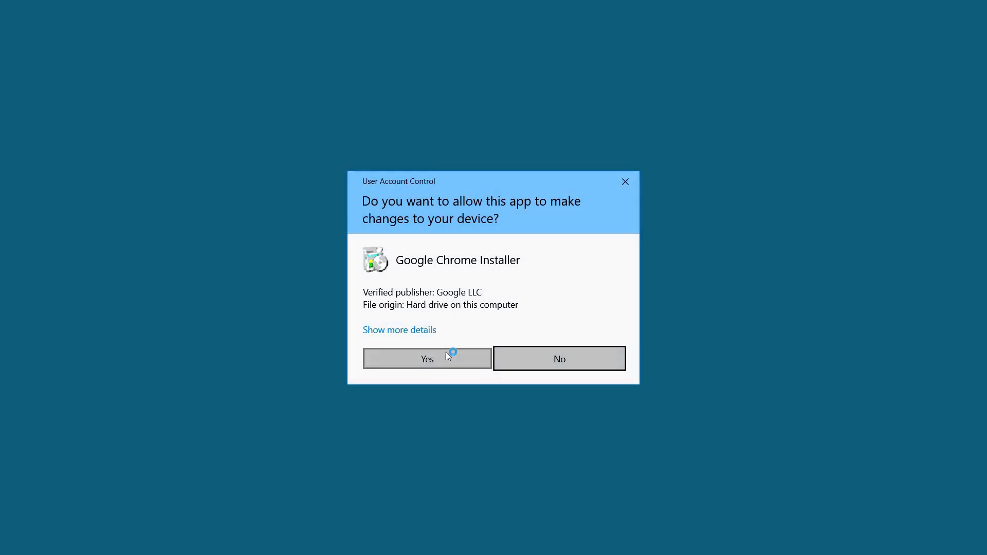
click(427, 359)
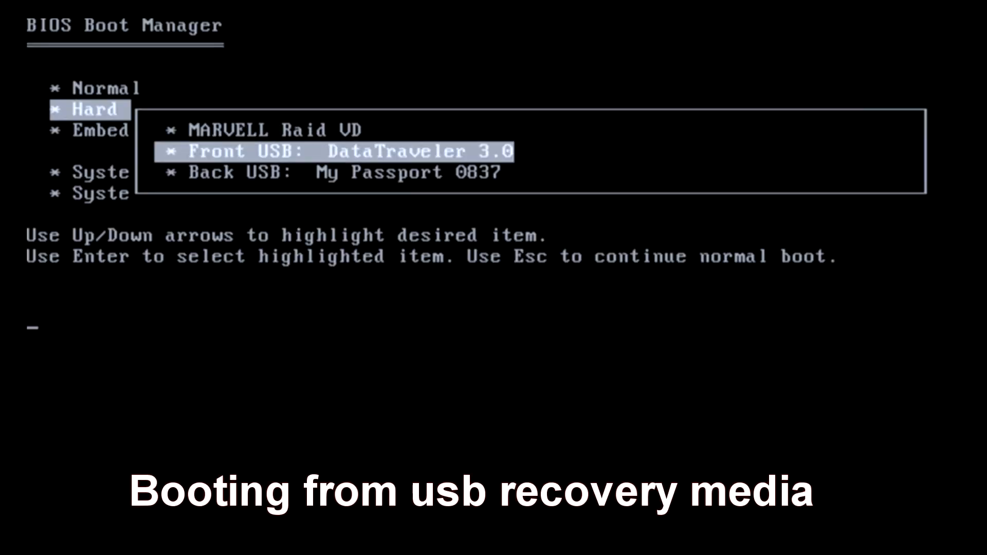
Boot the USB recovery stick and quick-connect the iSCSI initiator to target 192.168.50.206.
key(enter)
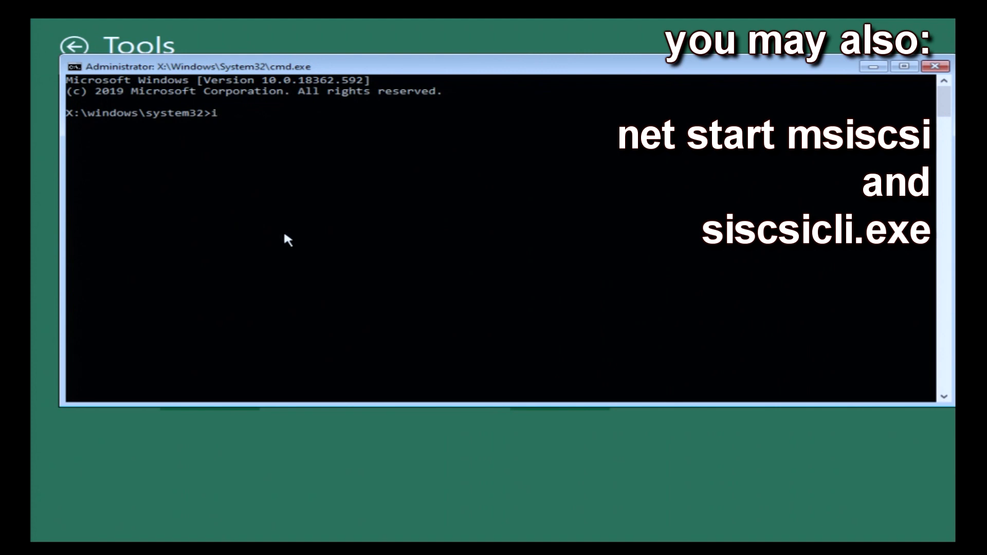
text(scsicpl)
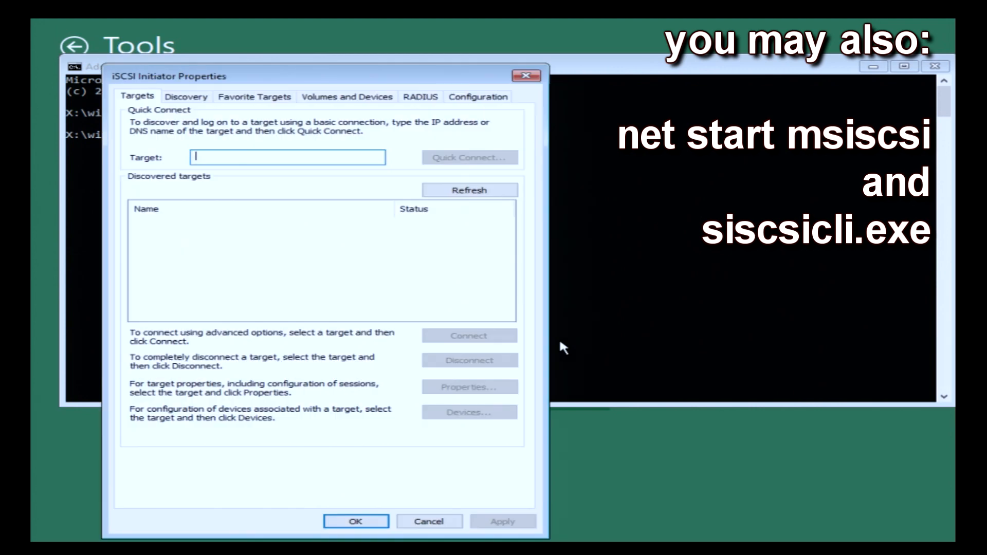
text(192.168.50.206)
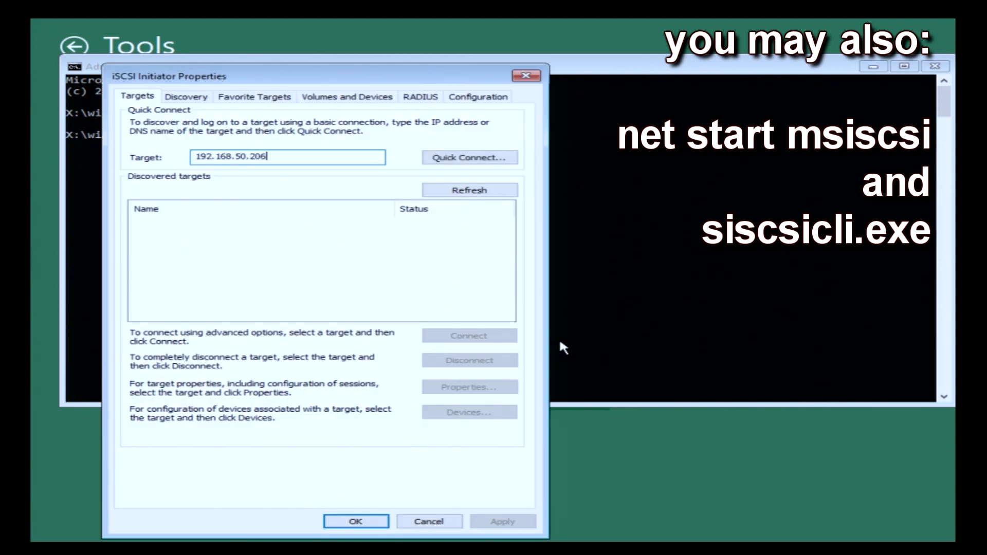
click(469, 158)
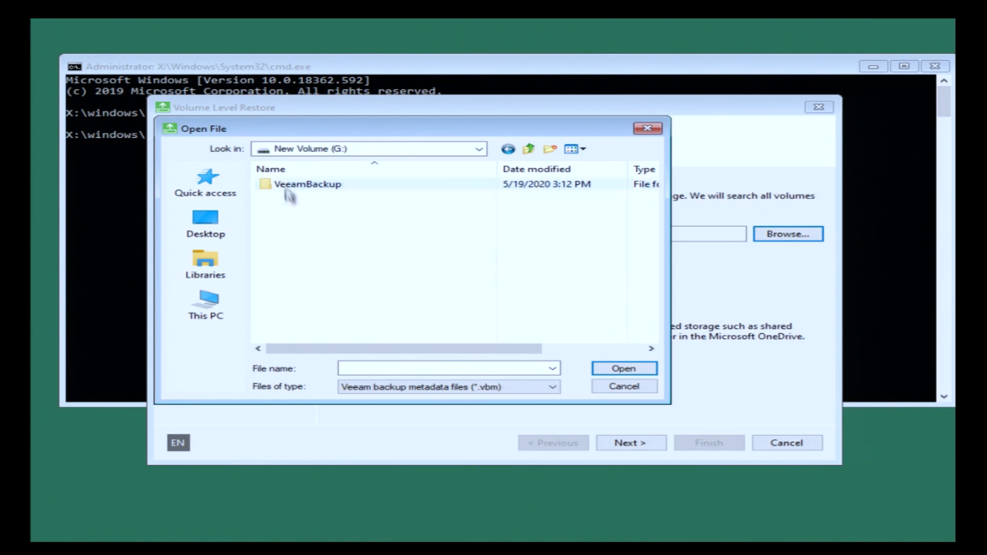
Load win10adk.vbm from G:\VeeamBackup and accept its only restore point.
double_click(307, 184)
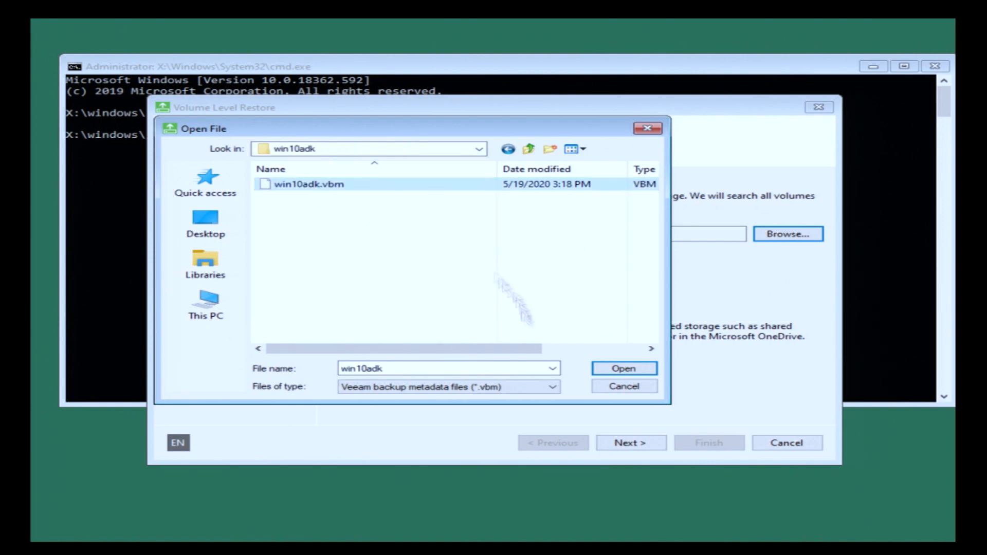
click(623, 368)
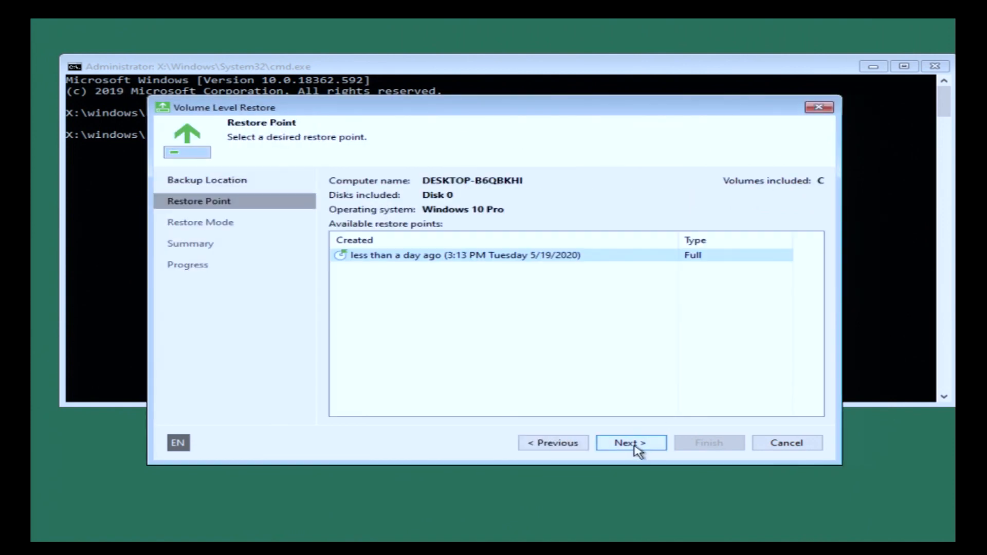
click(630, 442)
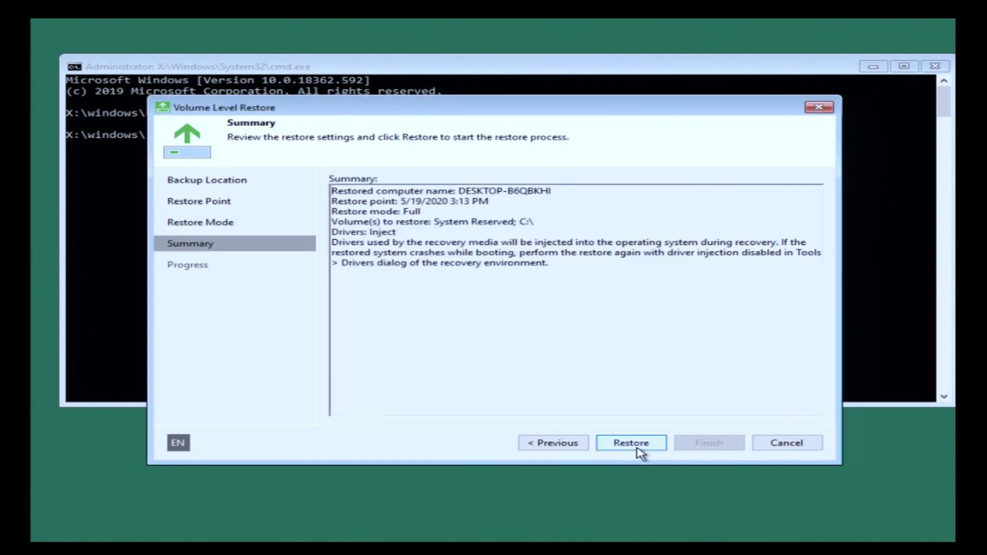
Restore System Reserved and C:, finish, and reboot into the restored system.
click(630, 442)
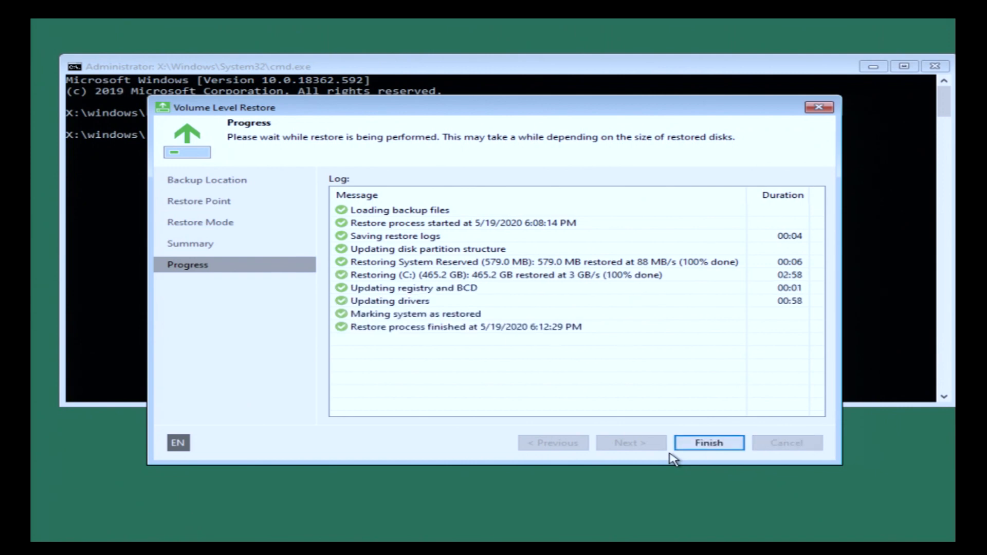
click(709, 443)
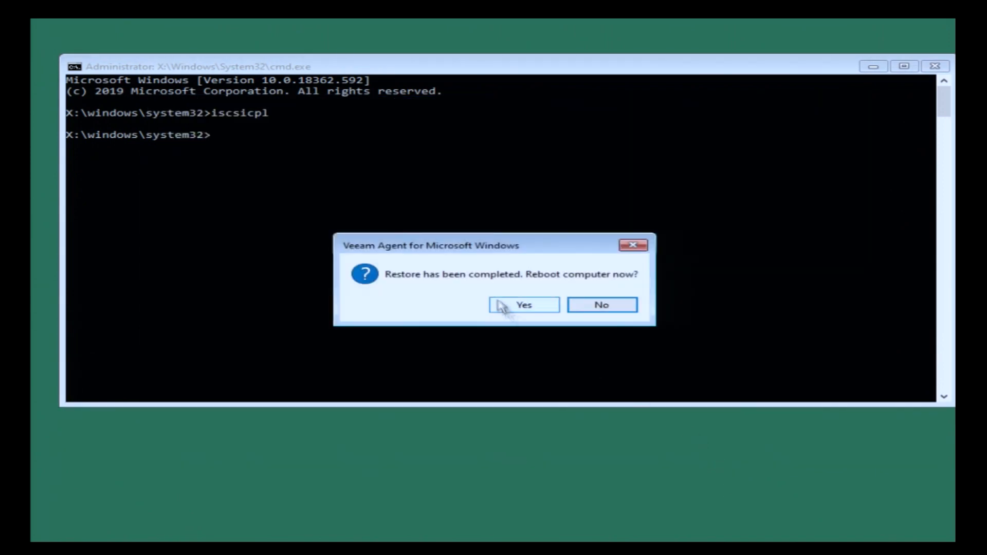
click(524, 304)
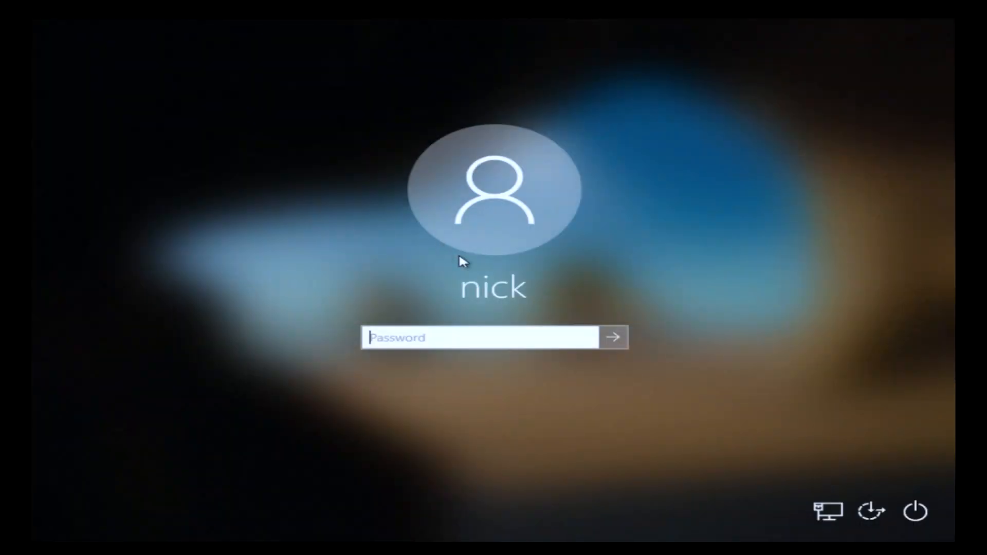
Sign in to restored Windows and launch CrystalDiskMark to confirm it is back.
click(613, 337)
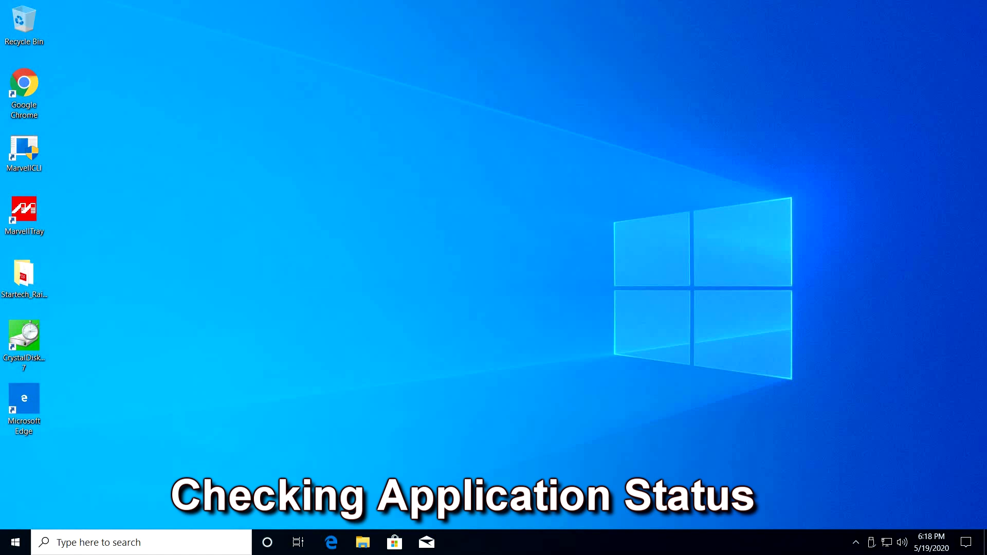
click(23, 340)
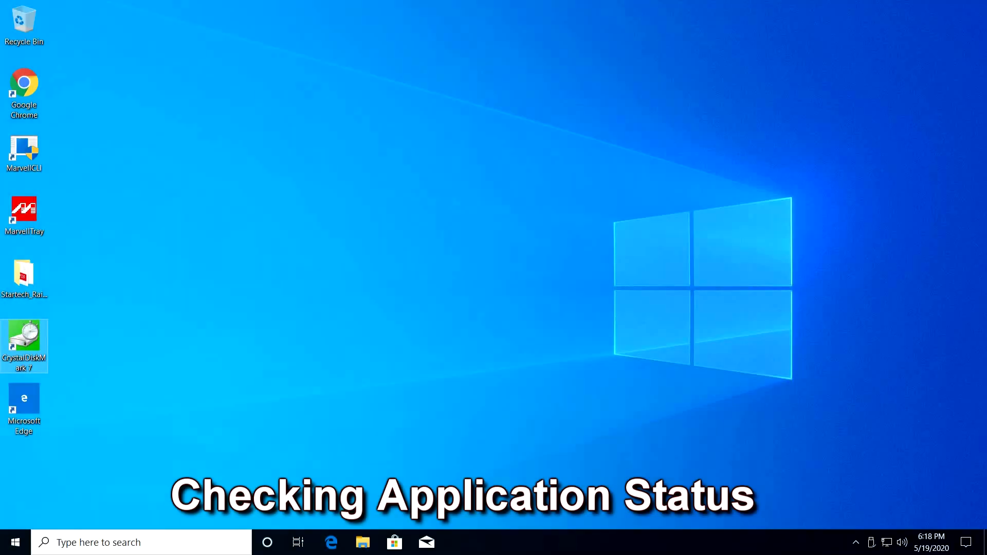
double_click(24, 340)
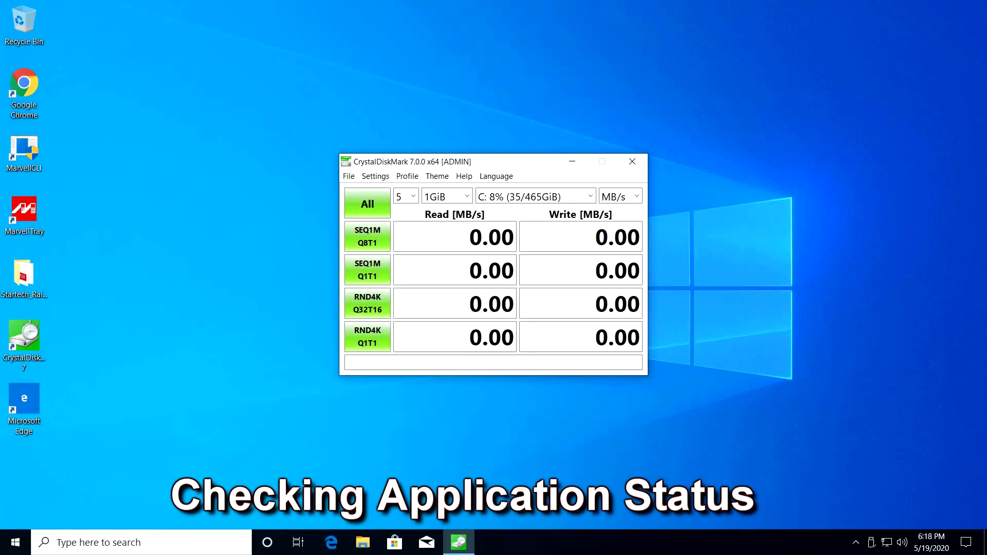
click(633, 161)
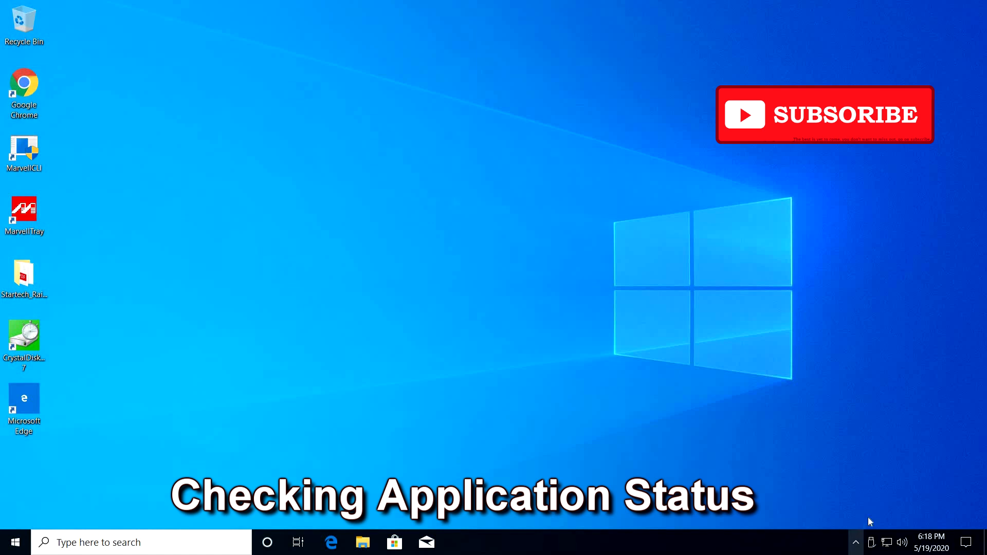
Open Veeam Agent from the hidden tray icons to check the win10adk job.
click(854, 541)
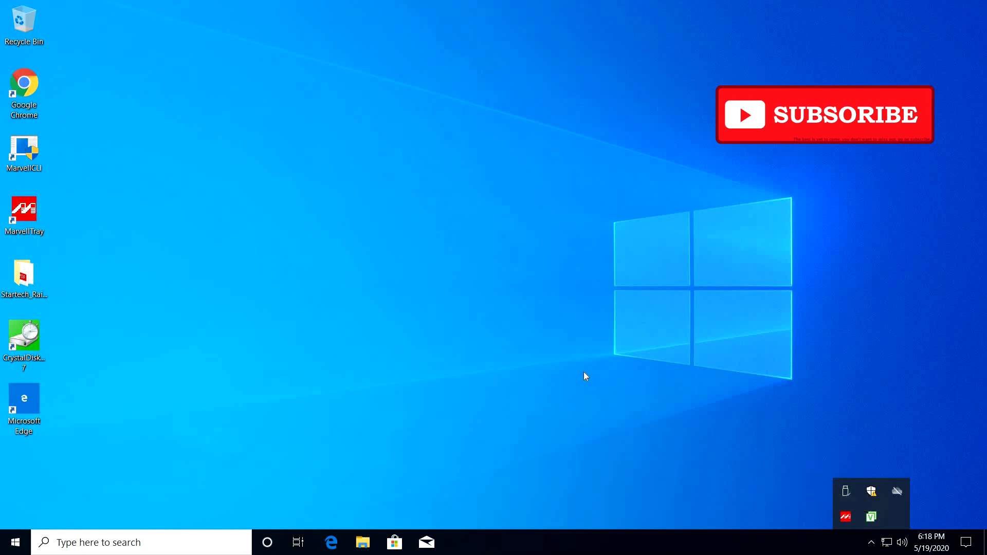
click(871, 517)
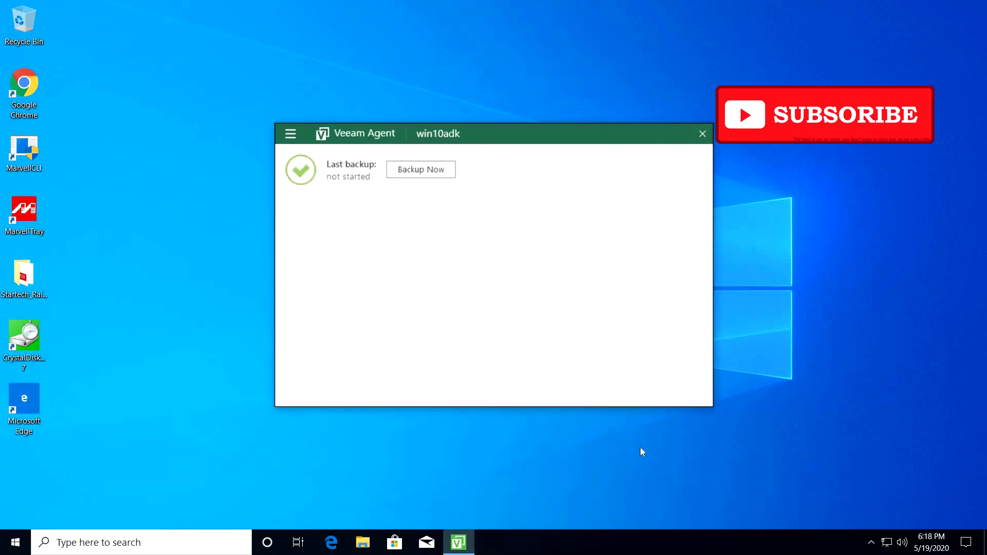